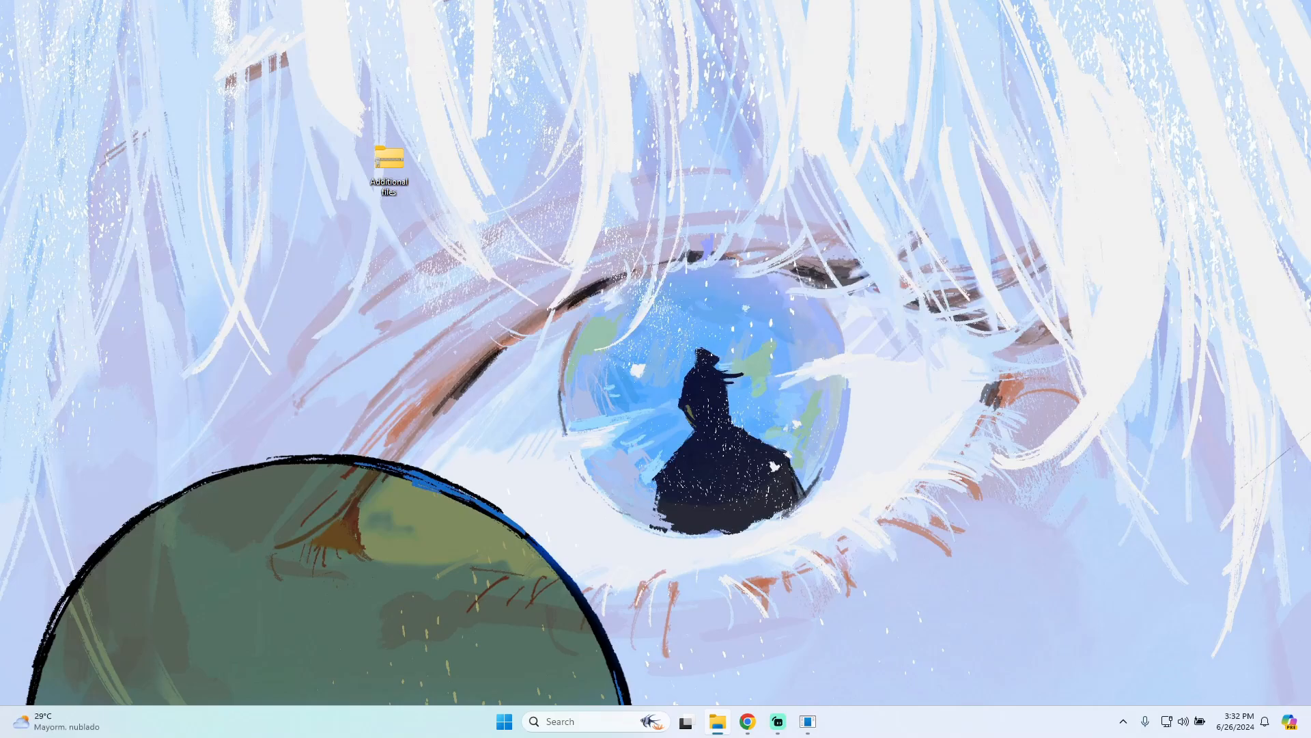
{"action": "mouse_move", "coordinate": [682, 431]}
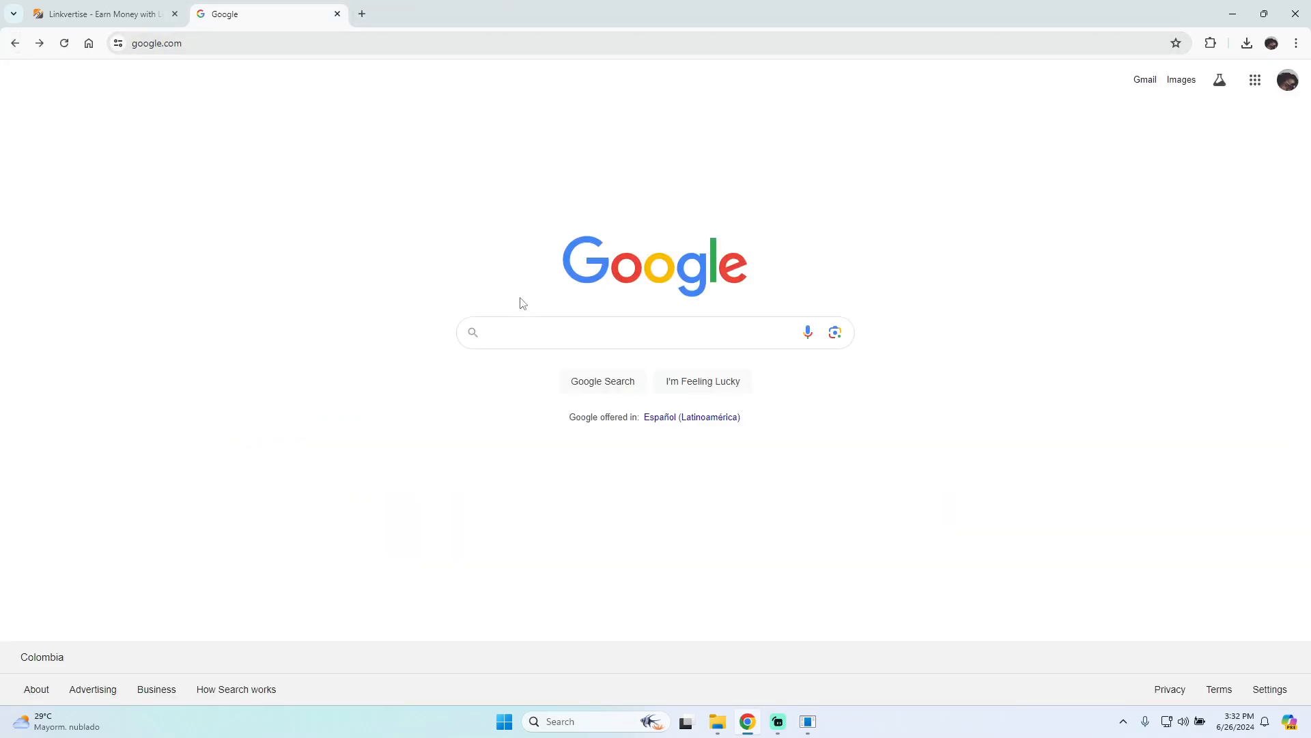
Search Google for ryujinx and download the Windows build from ryujinx.org
{"action": "type", "text": "ryujinx"}
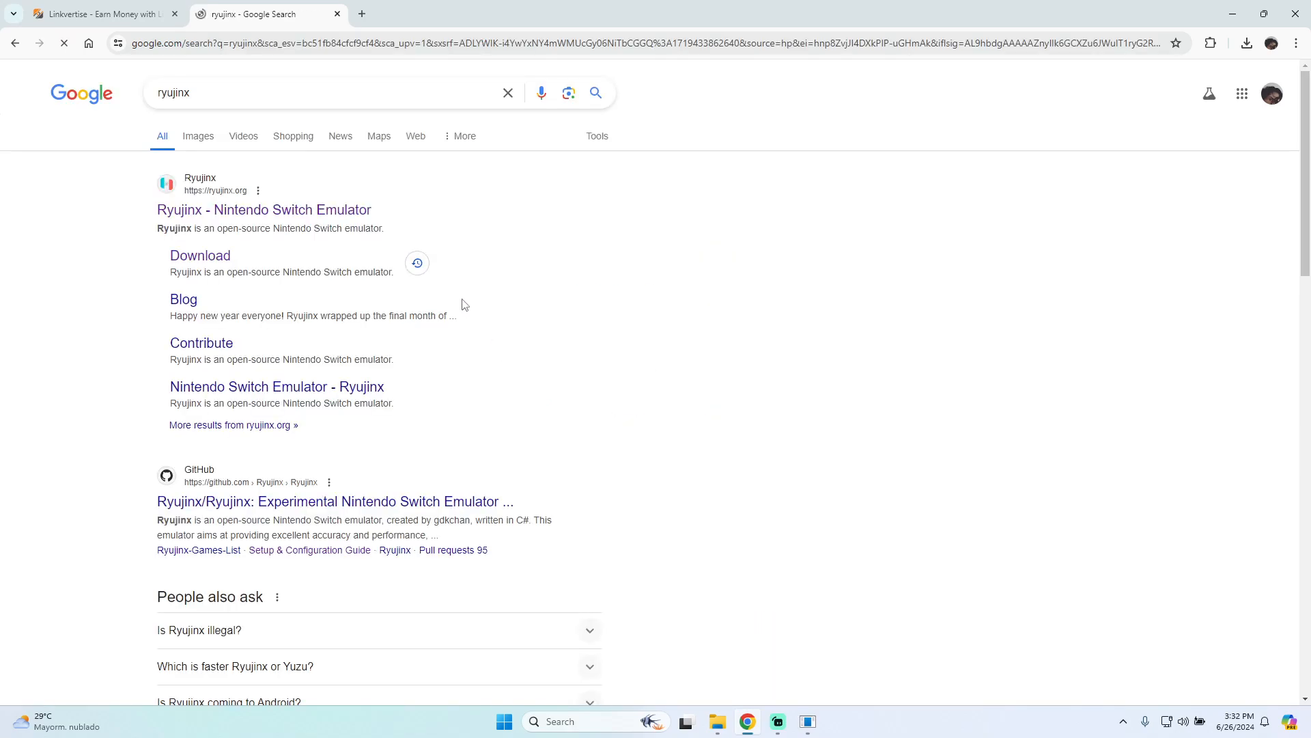
{"action": "mouse_move", "coordinate": [200, 255]}
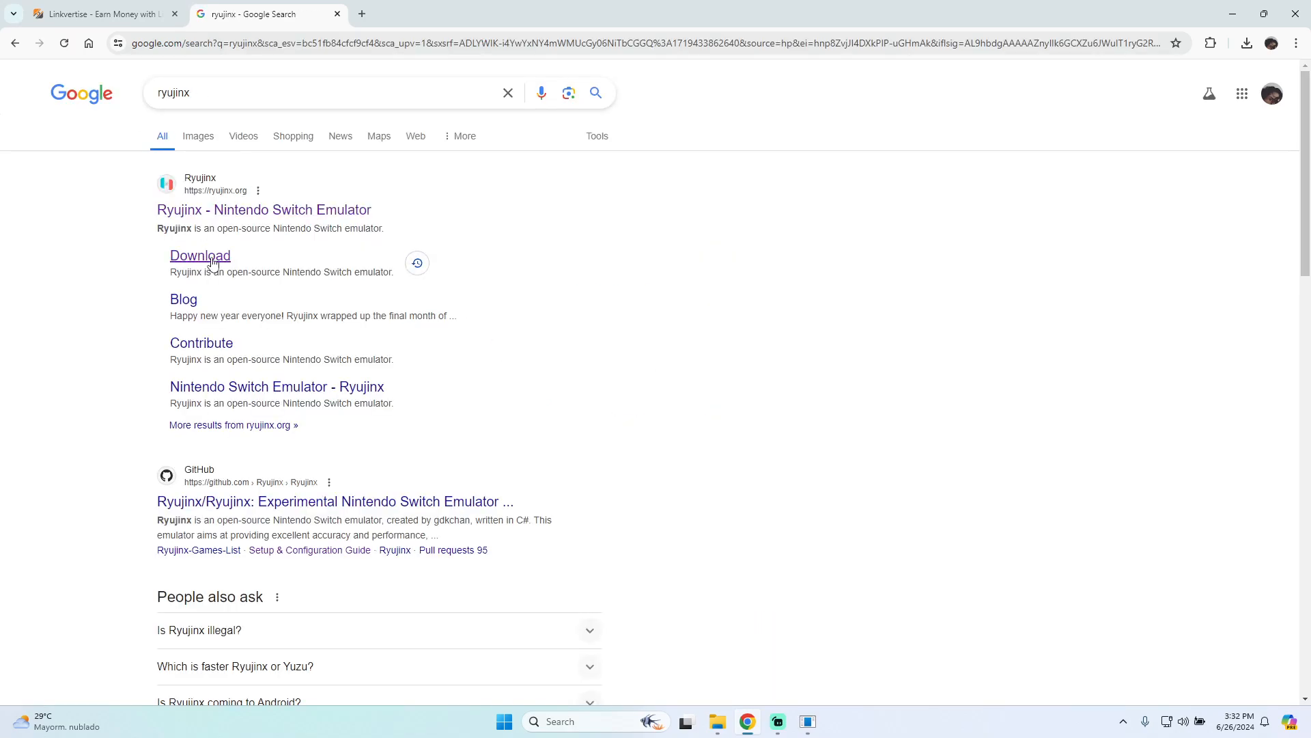
{"action": "left_click", "coordinate": [200, 256]}
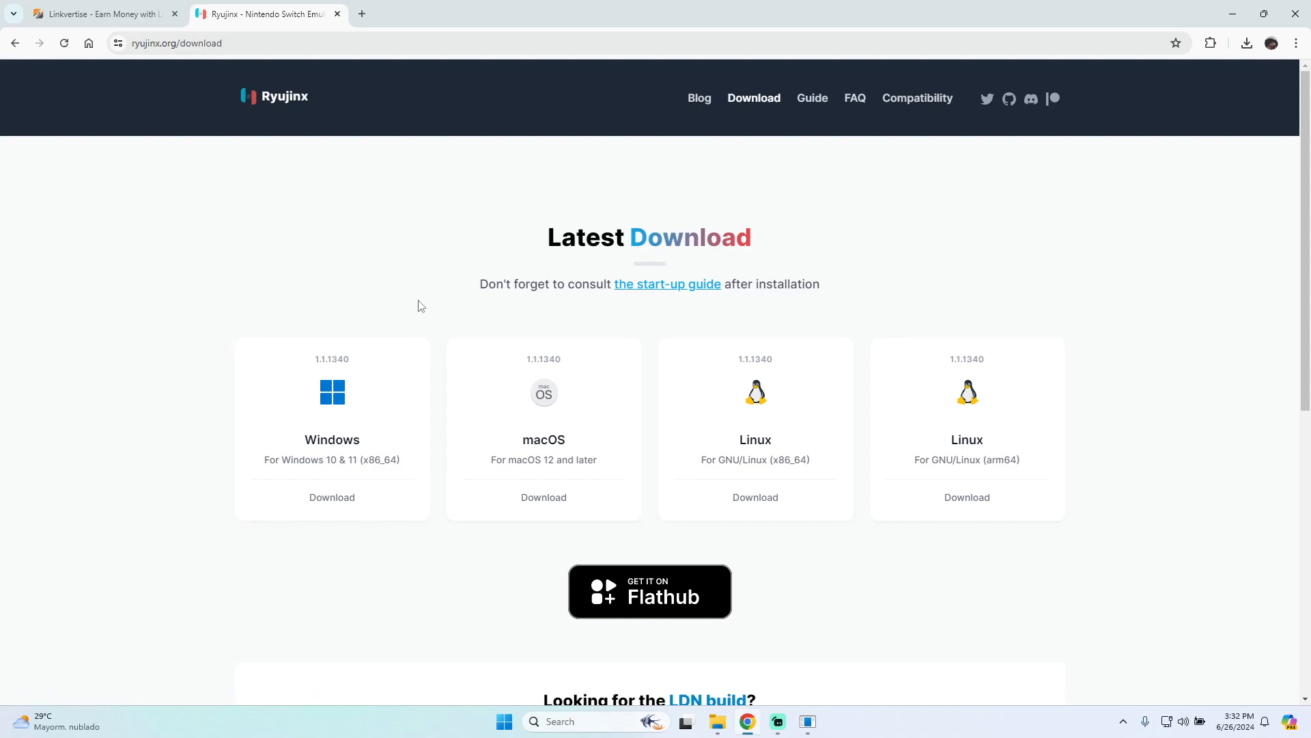
{"action": "left_click", "coordinate": [332, 497]}
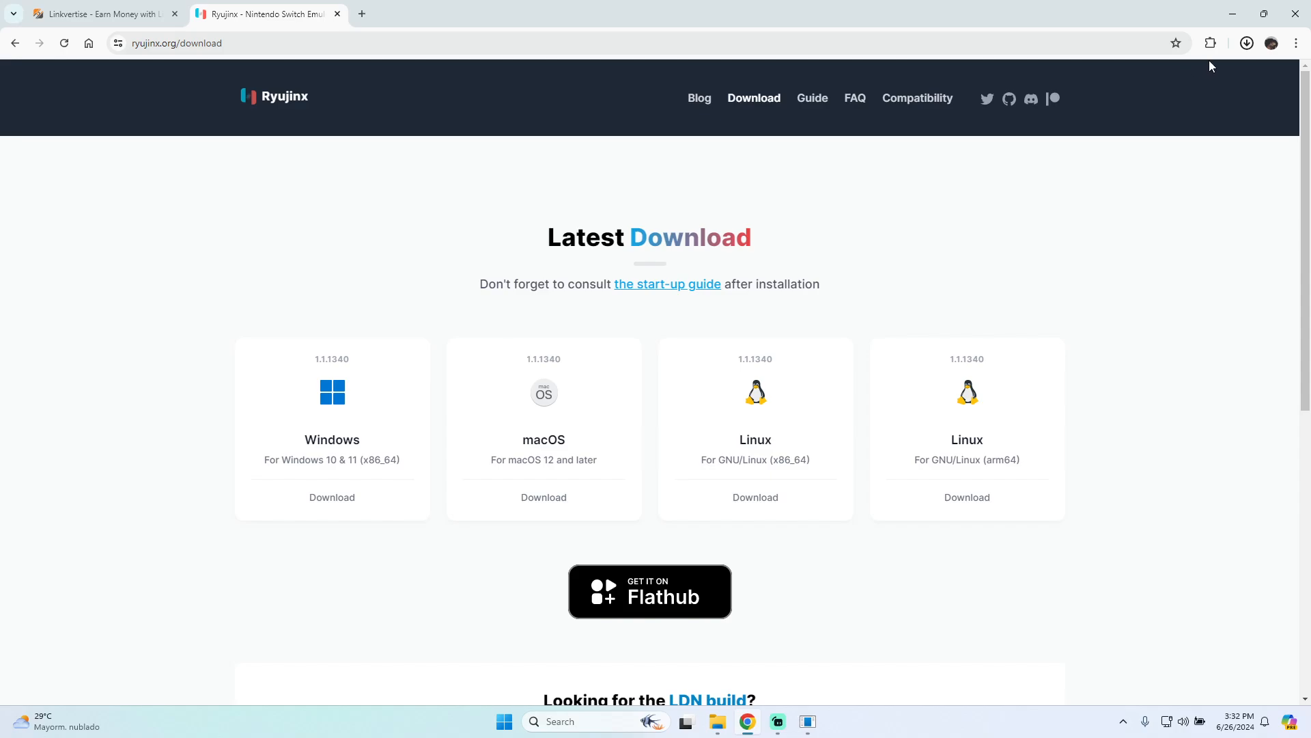
{"action": "left_click", "coordinate": [100, 13]}
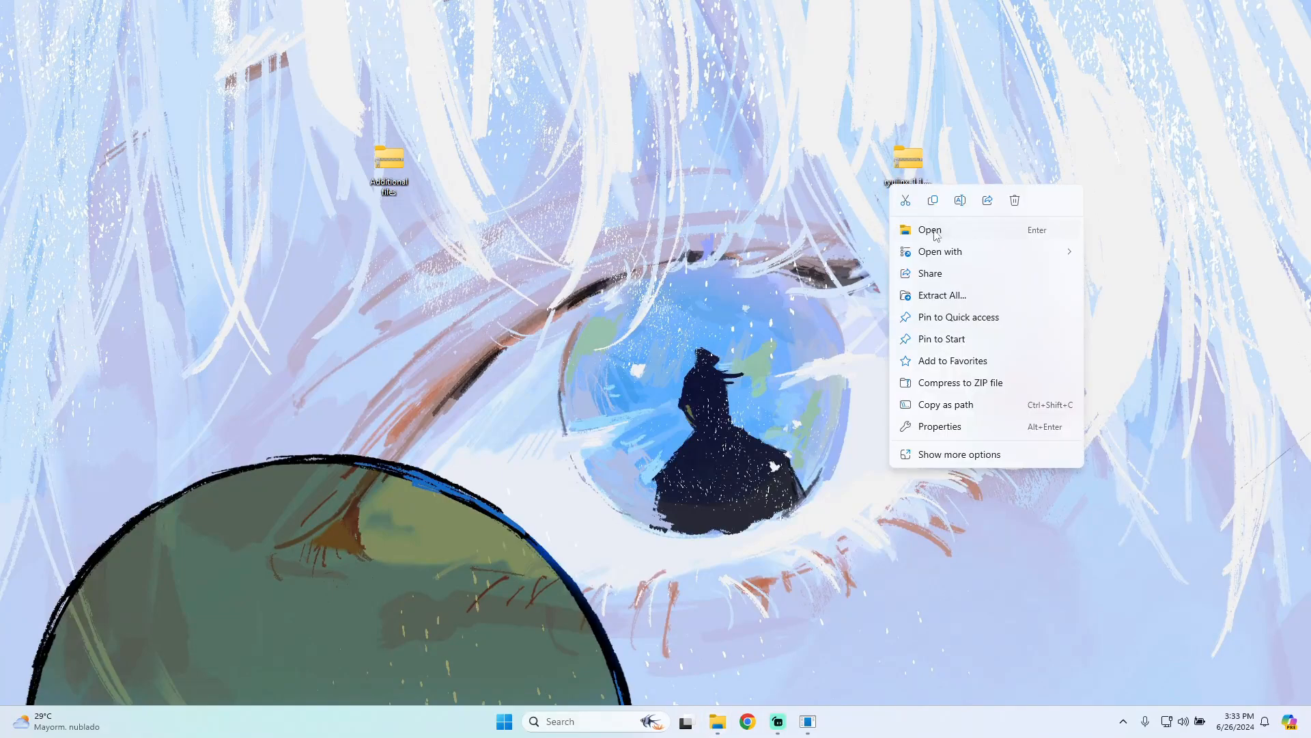
Extract the Ryujinx zip, place the publish folder beside it, and enter it to run Ryujinx
{"action": "left_click", "coordinate": [941, 294]}
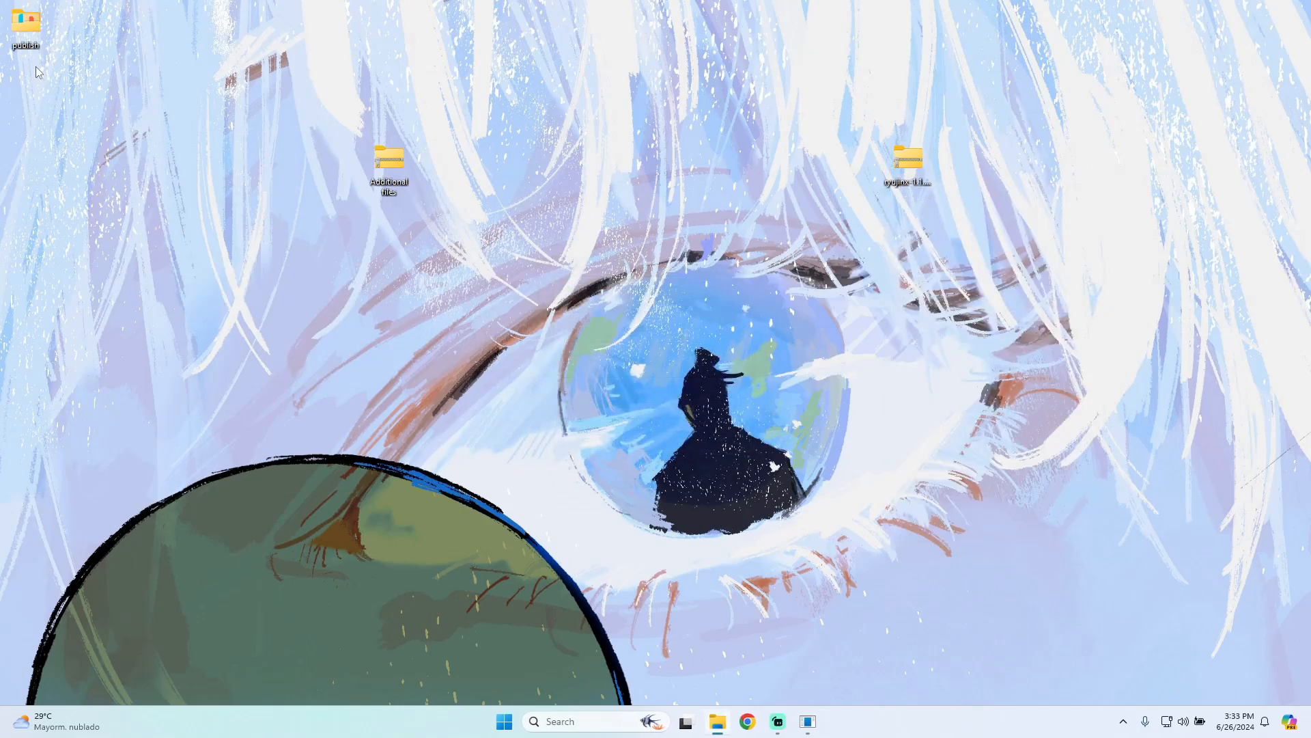
{"action": "left_click_drag", "start_coordinate": [26, 25], "coordinate": [803, 163]}
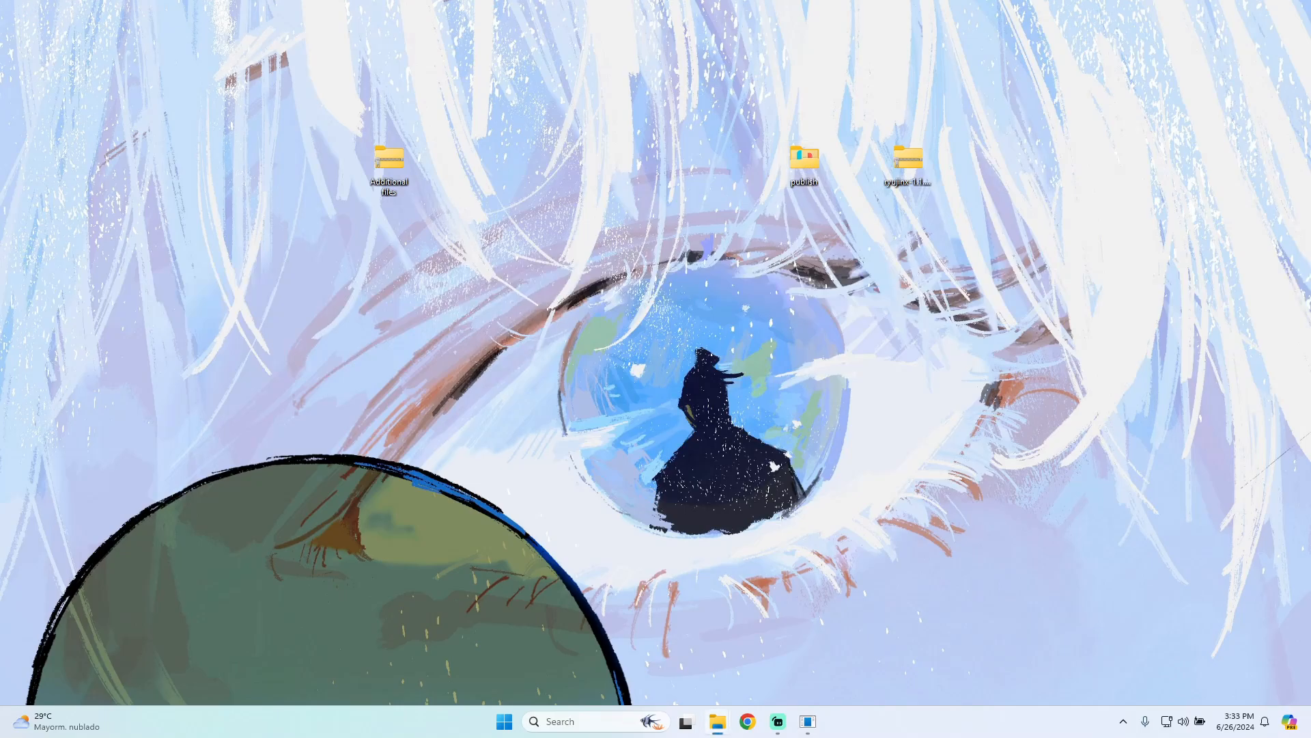
{"action": "double_click", "coordinate": [804, 156]}
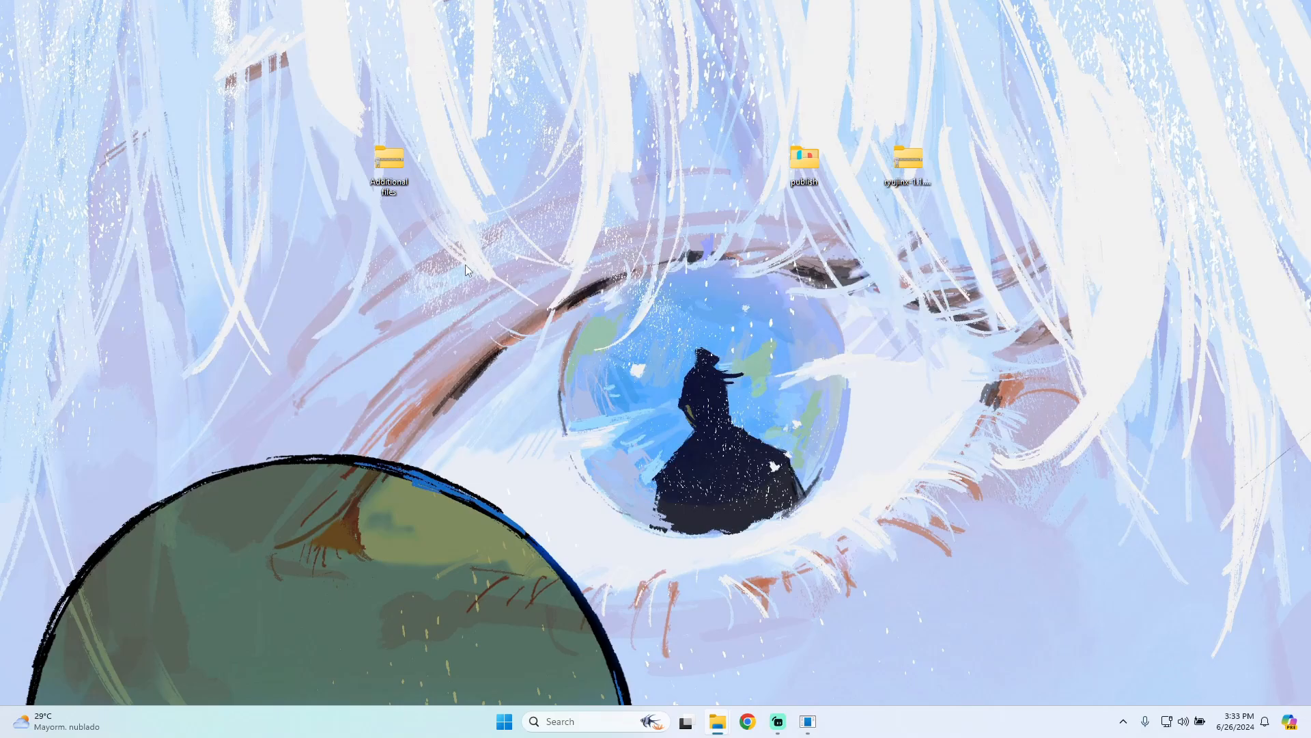
{"action": "mouse_move", "coordinate": [477, 269]}
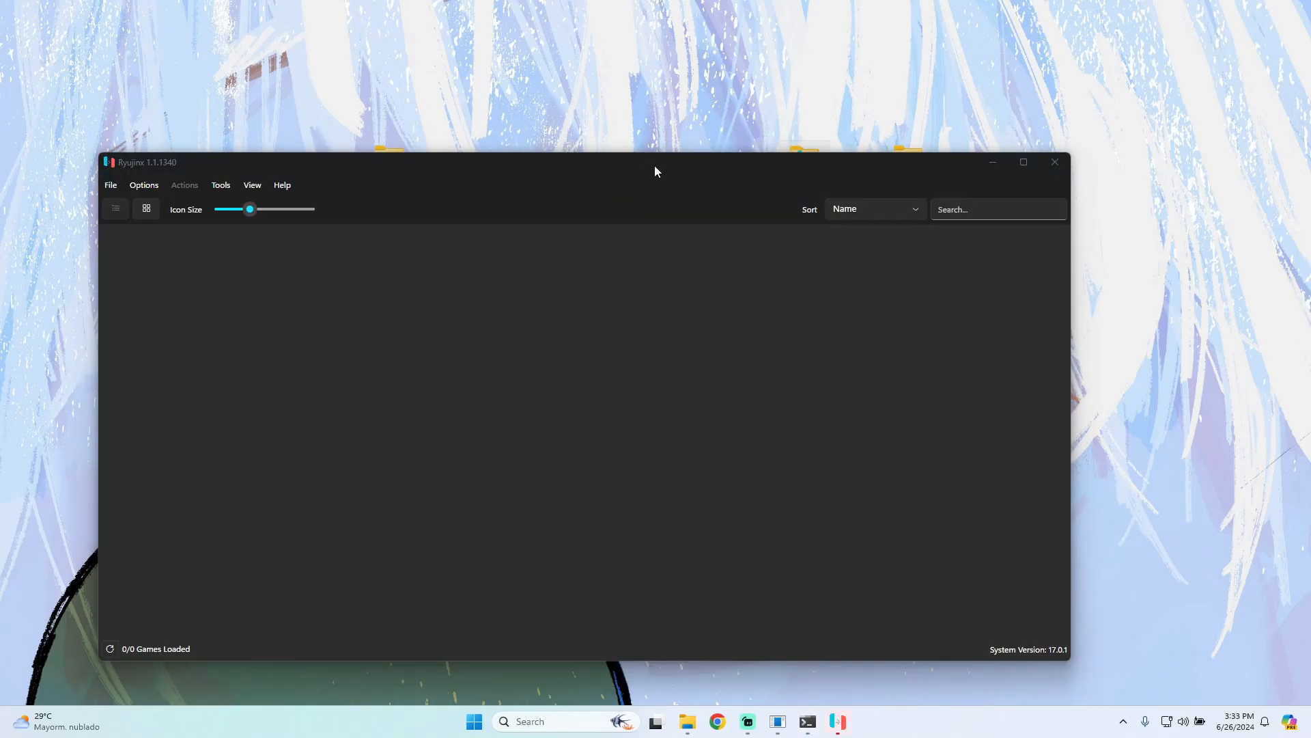
Move the Ryujinx window aside and extract the Additional files archive into Firmware and Keys folders
{"action": "left_click_drag", "start_coordinate": [655, 162], "coordinate": [477, 187]}
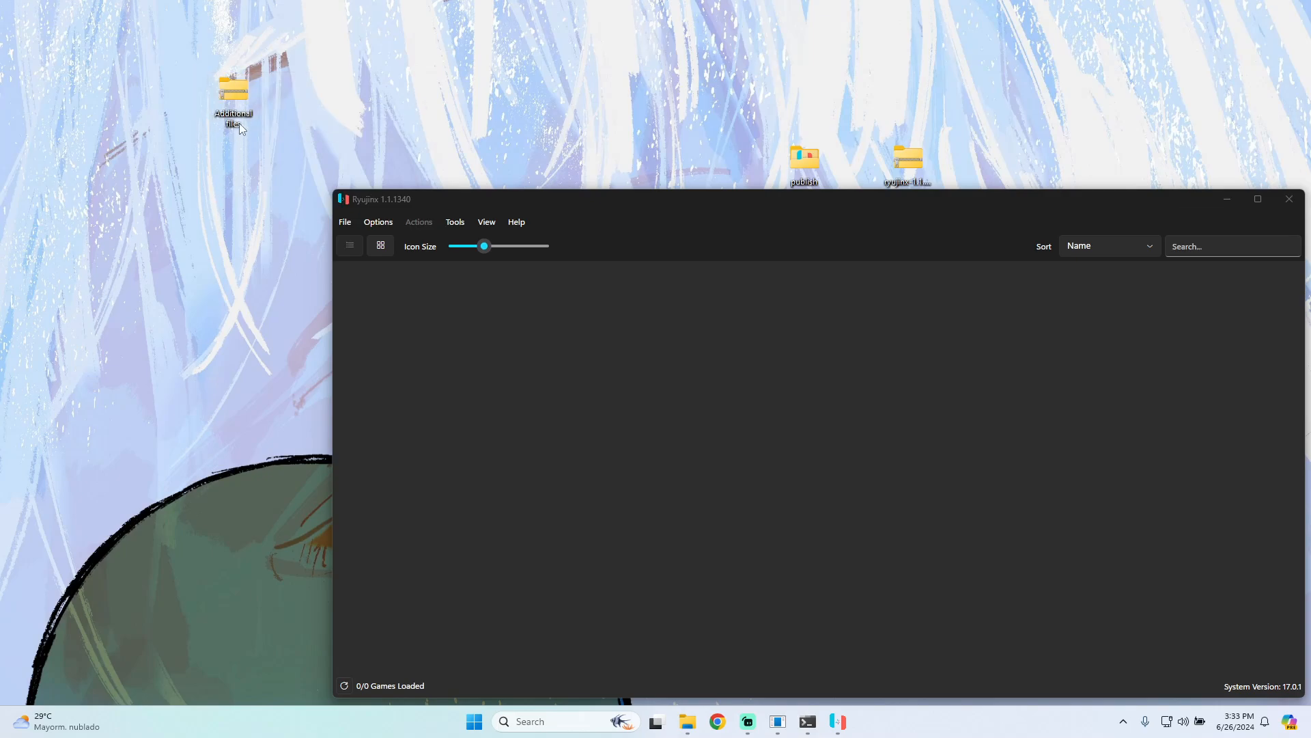
{"action": "right_click", "coordinate": [234, 92]}
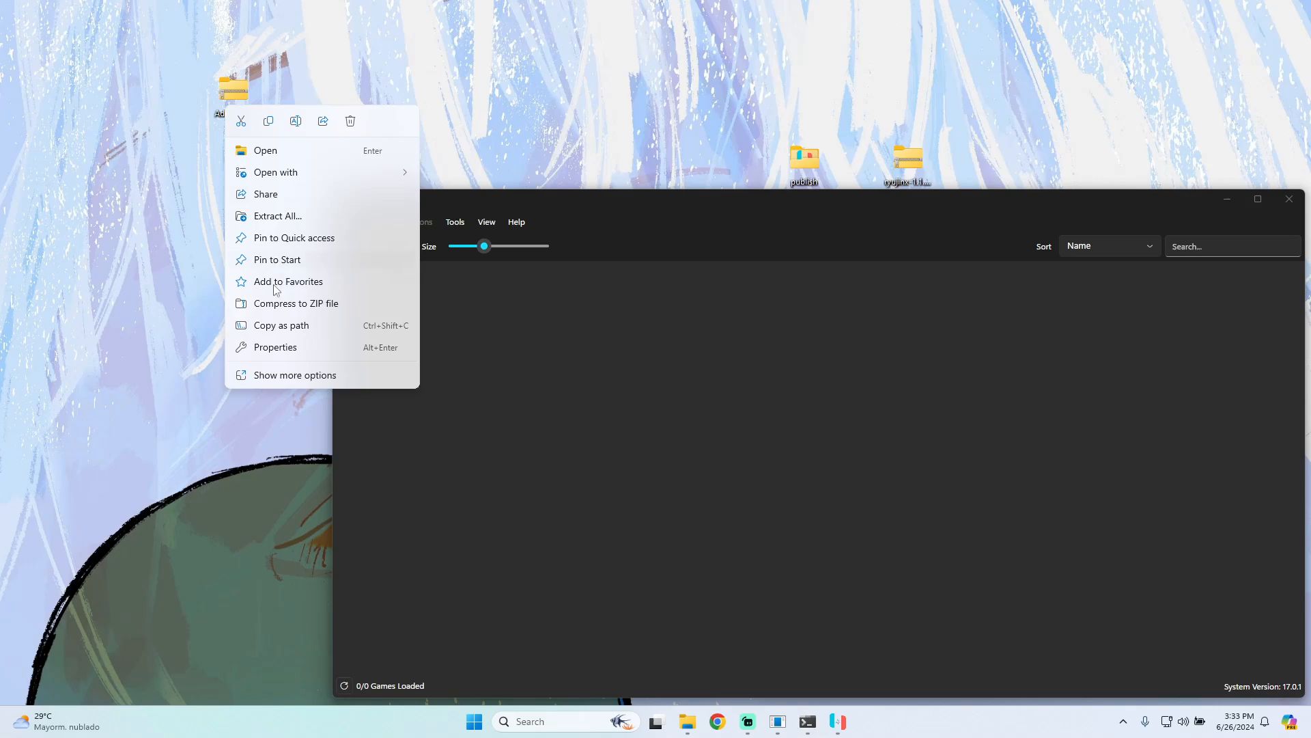
{"action": "left_click", "coordinate": [277, 216]}
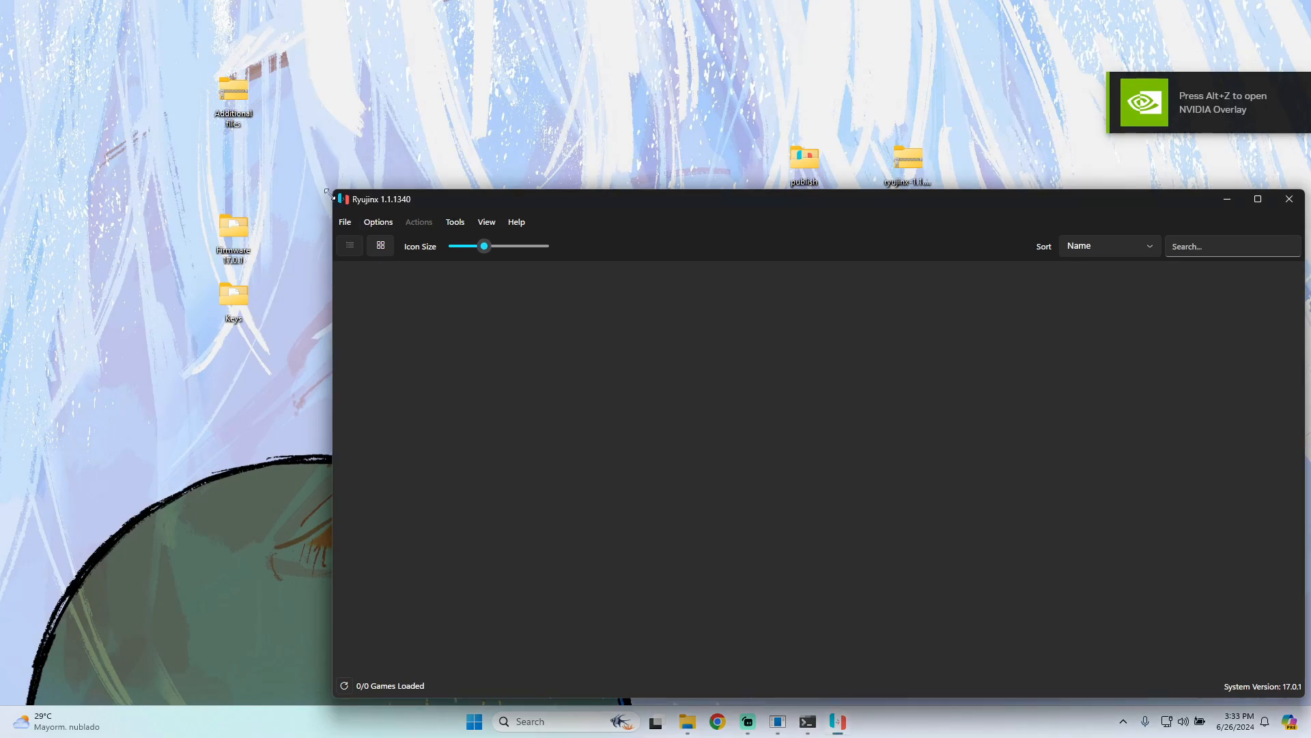
Copy prod.keys and title.keys from Keys into Ryujinx's system folder, replacing the old files
{"action": "left_click", "coordinate": [377, 221]}
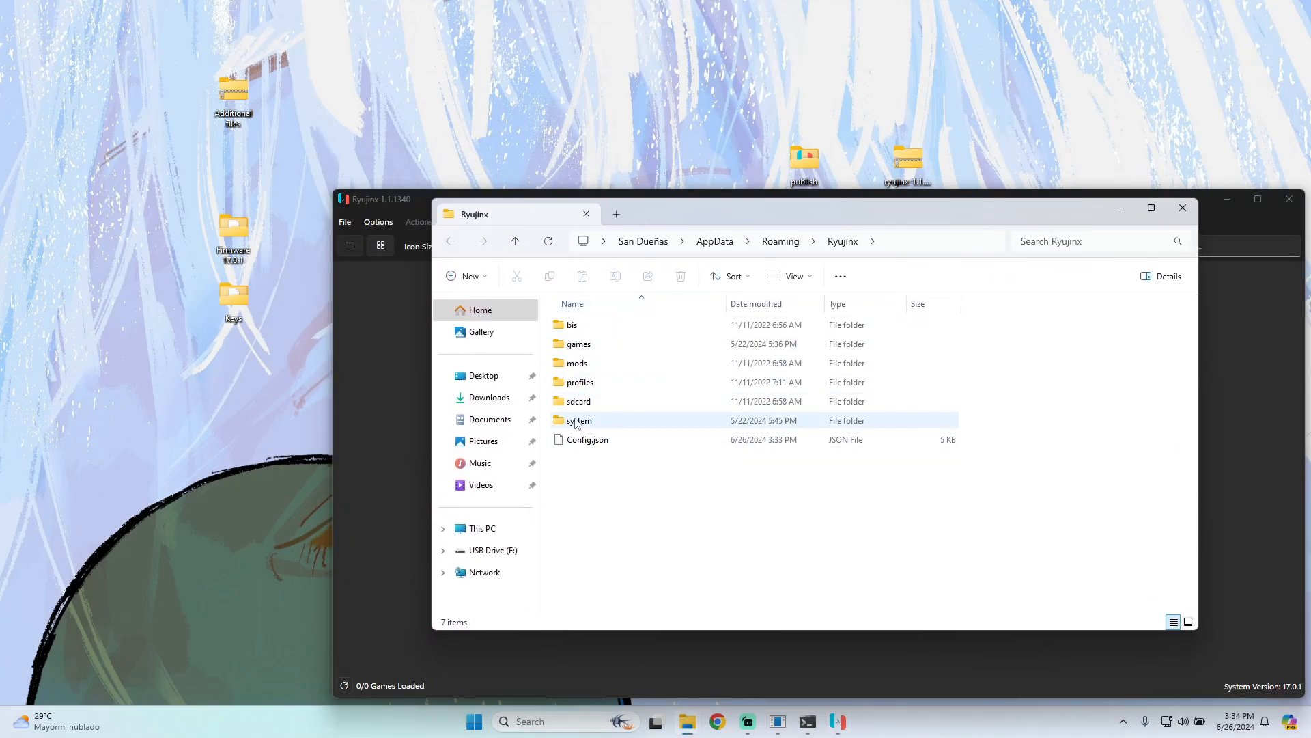
{"action": "double_click", "coordinate": [578, 420]}
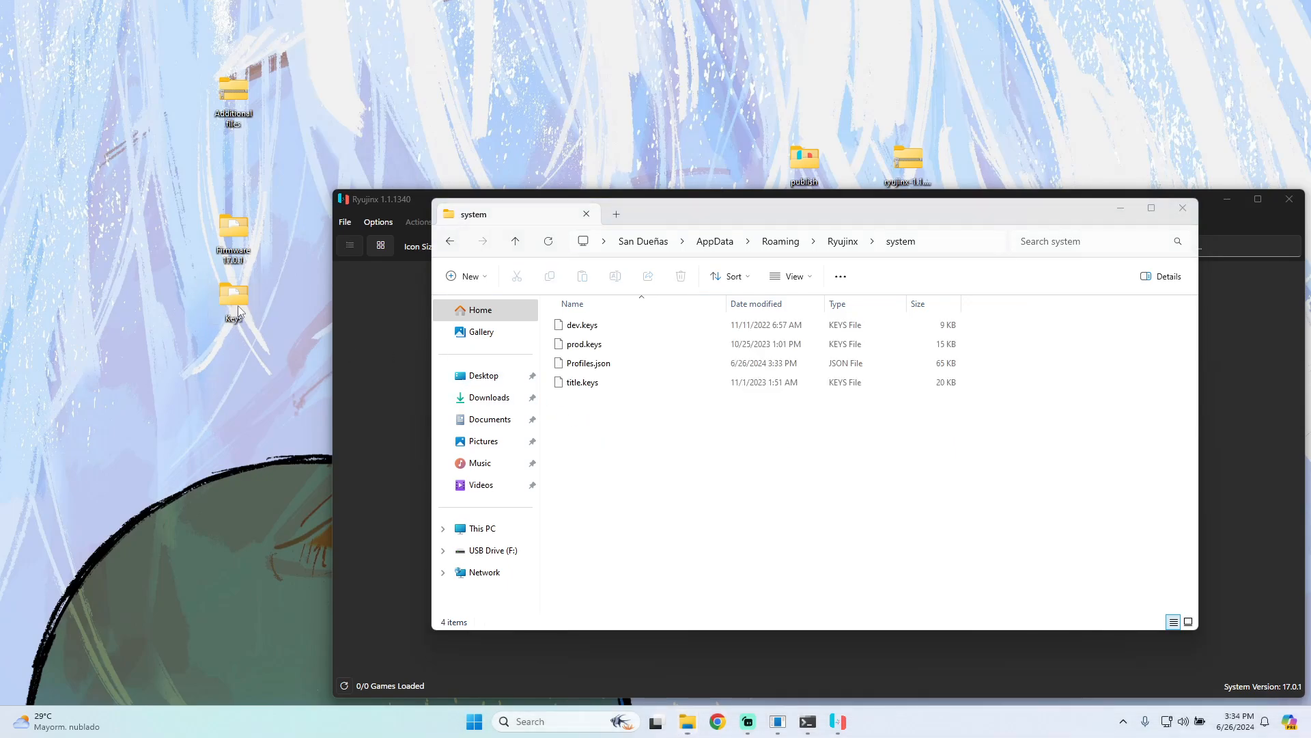
{"action": "double_click", "coordinate": [232, 301]}
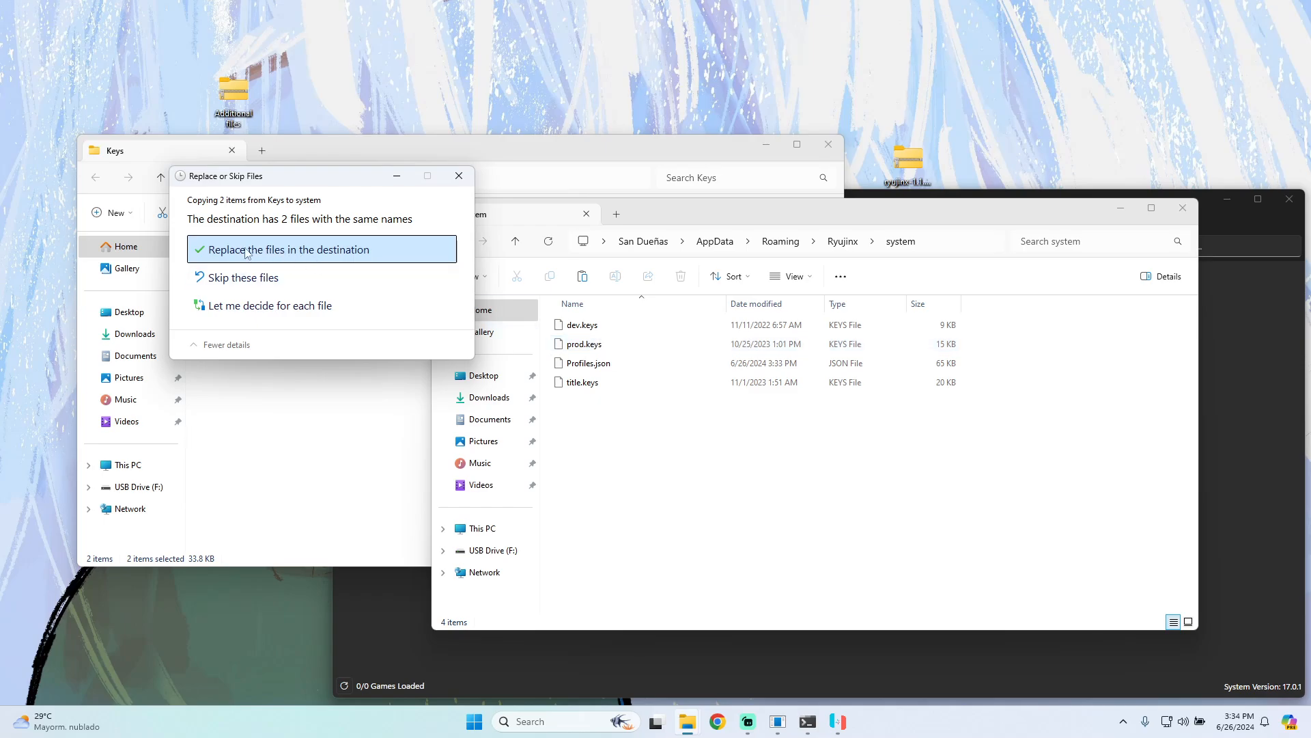
{"action": "left_click", "coordinate": [290, 249]}
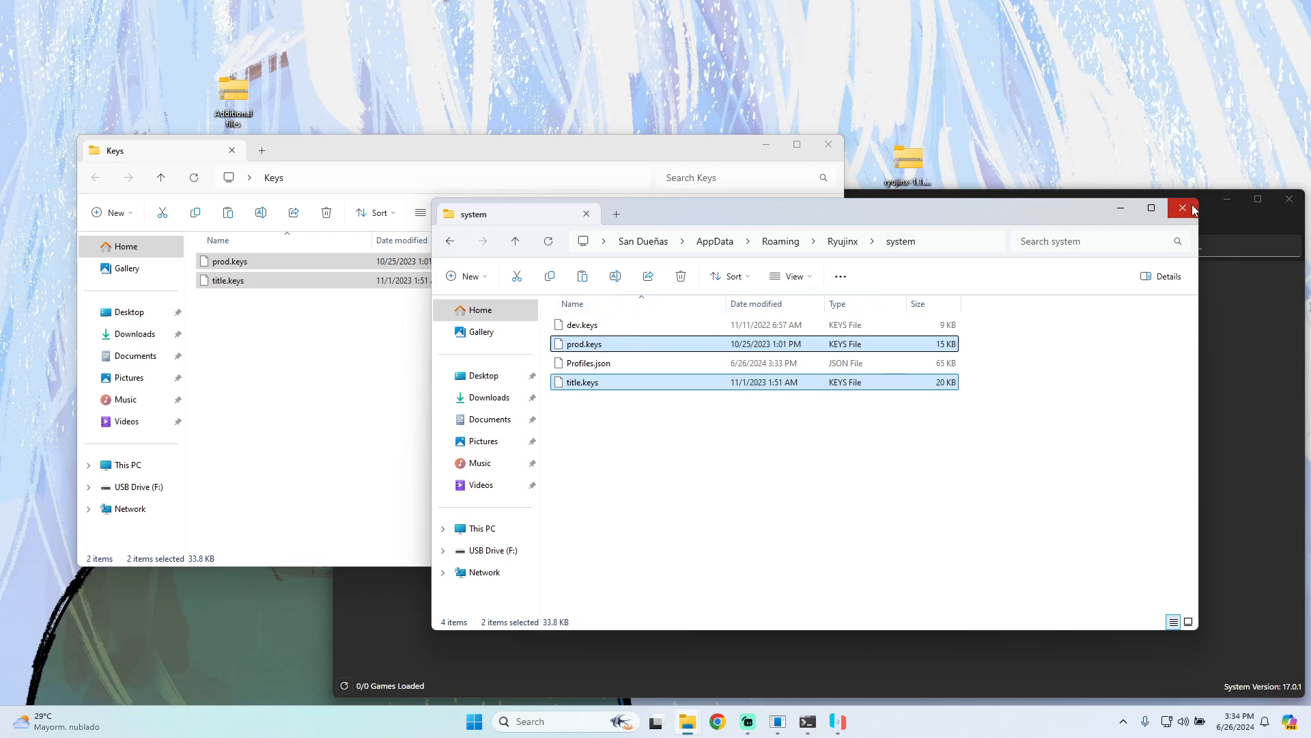
Close the system folder window, recentre Ryujinx, and bring up its Tools menu
{"action": "left_click", "coordinate": [1181, 208]}
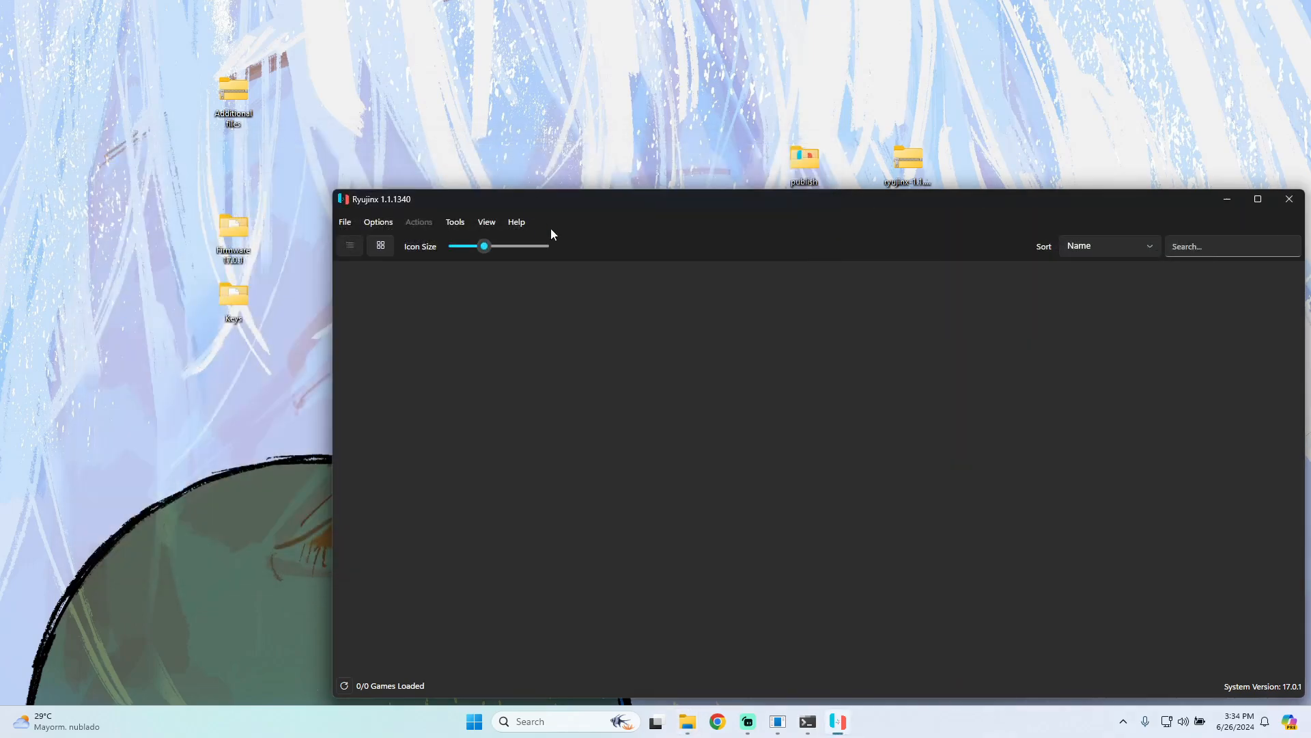
{"action": "mouse_move", "coordinate": [603, 194]}
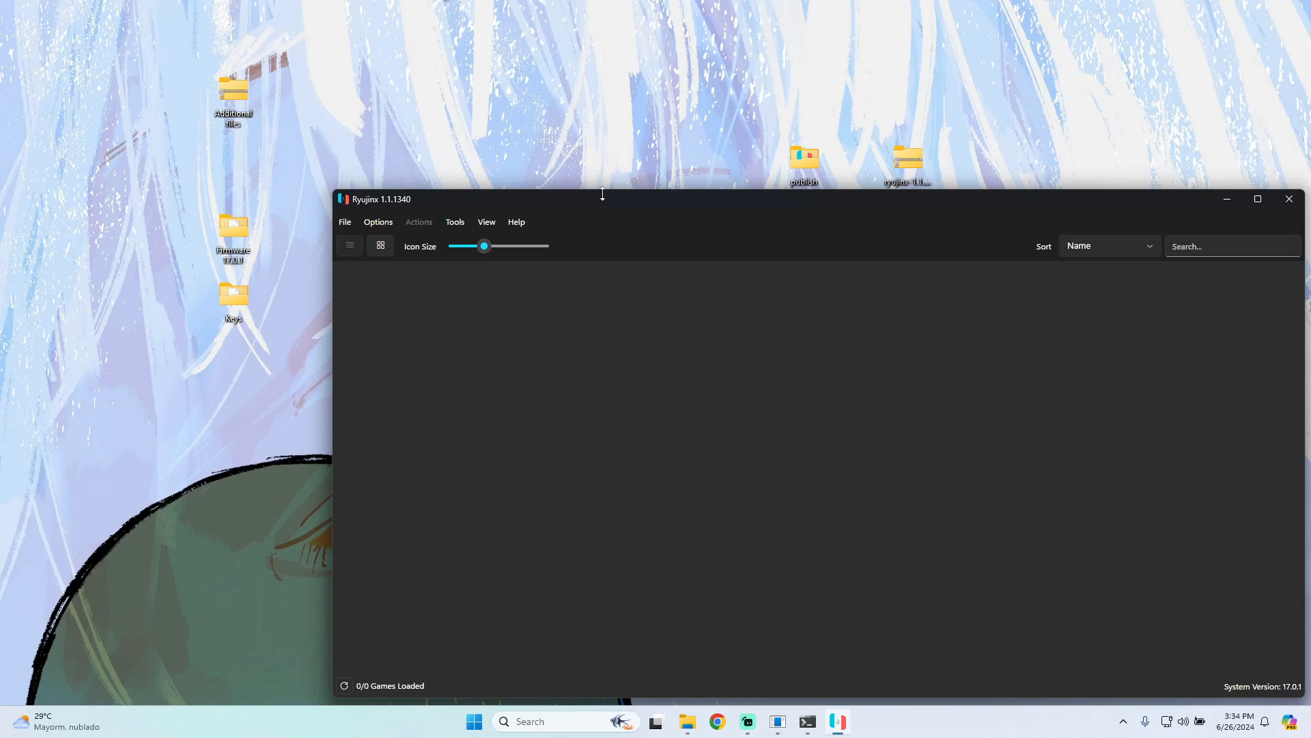
{"action": "left_click_drag", "start_coordinate": [602, 198], "coordinate": [441, 136]}
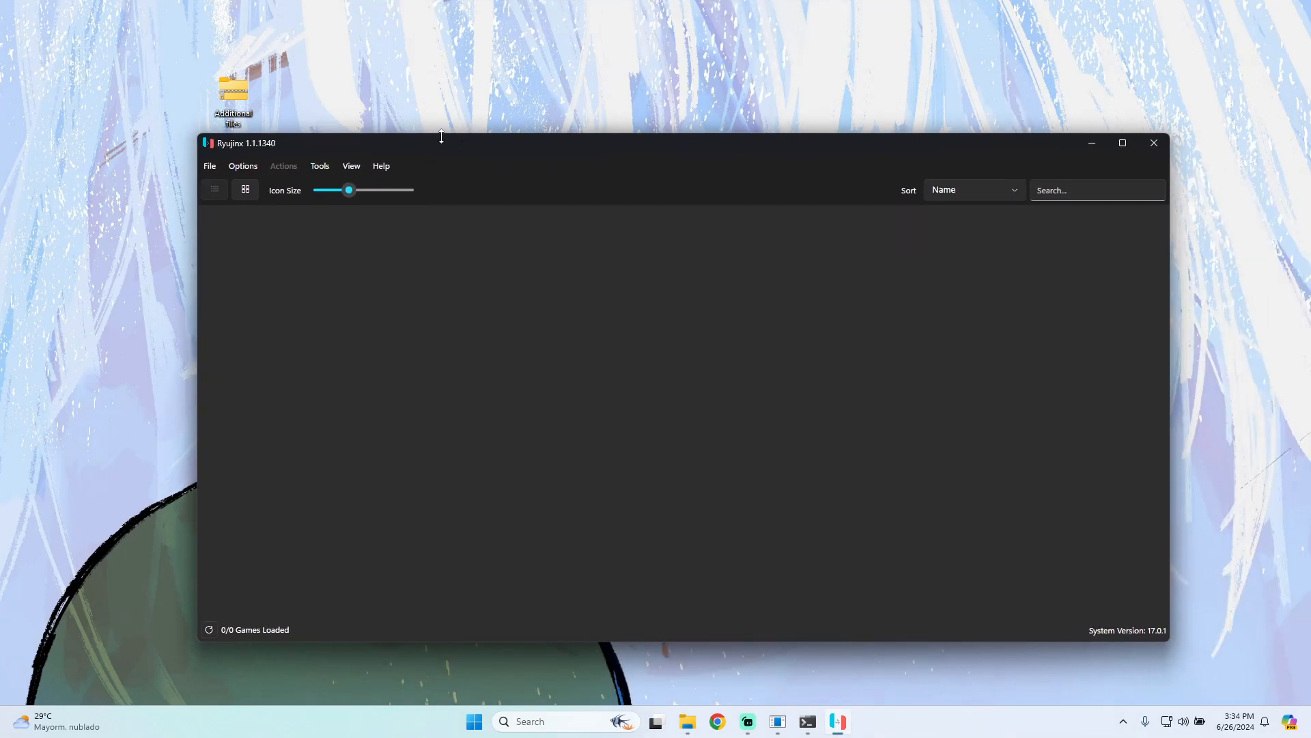
{"action": "left_click", "coordinate": [320, 165]}
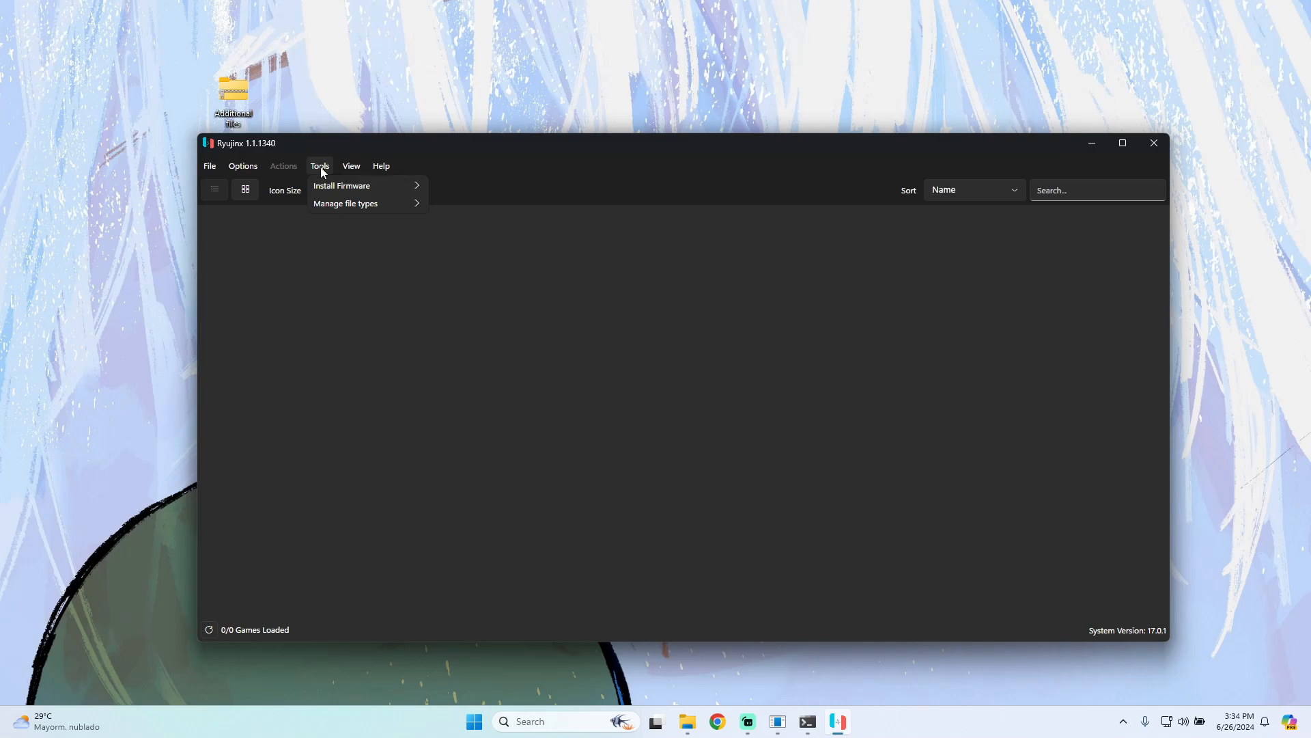
{"action": "mouse_move", "coordinate": [345, 186]}
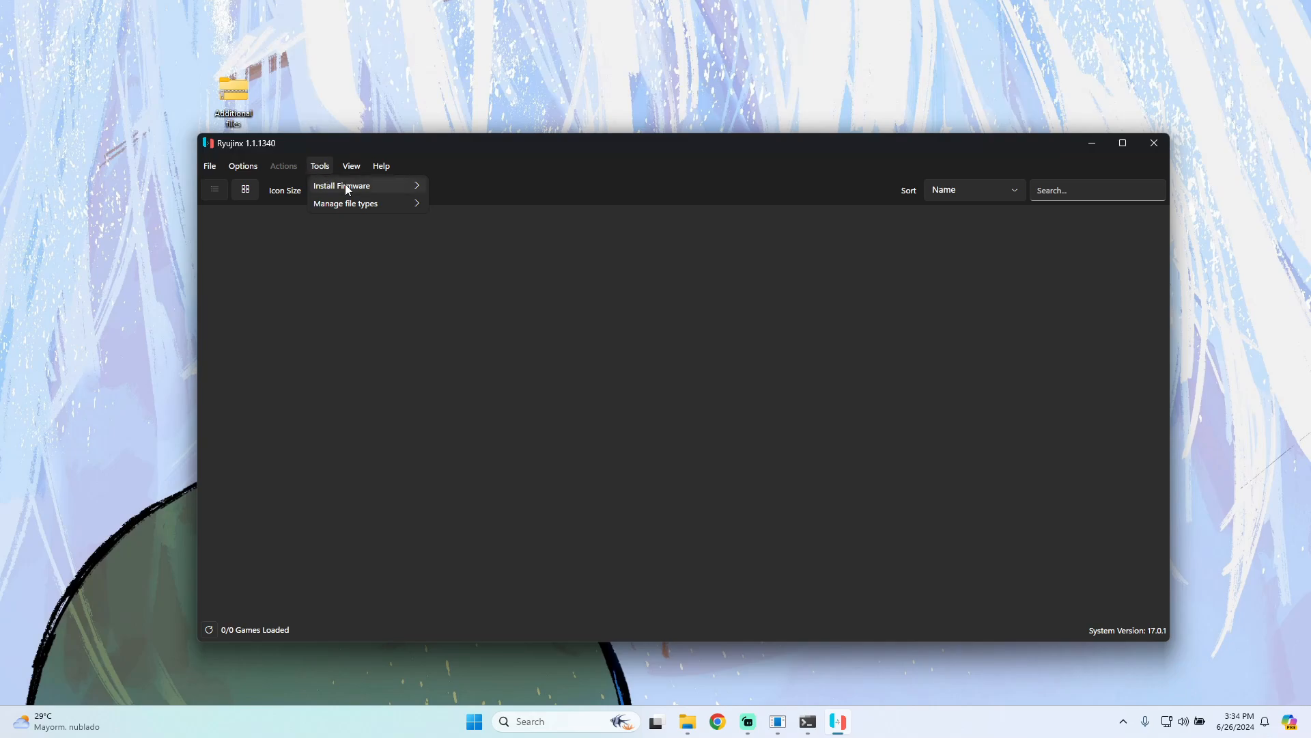
{"action": "mouse_move", "coordinate": [341, 185]}
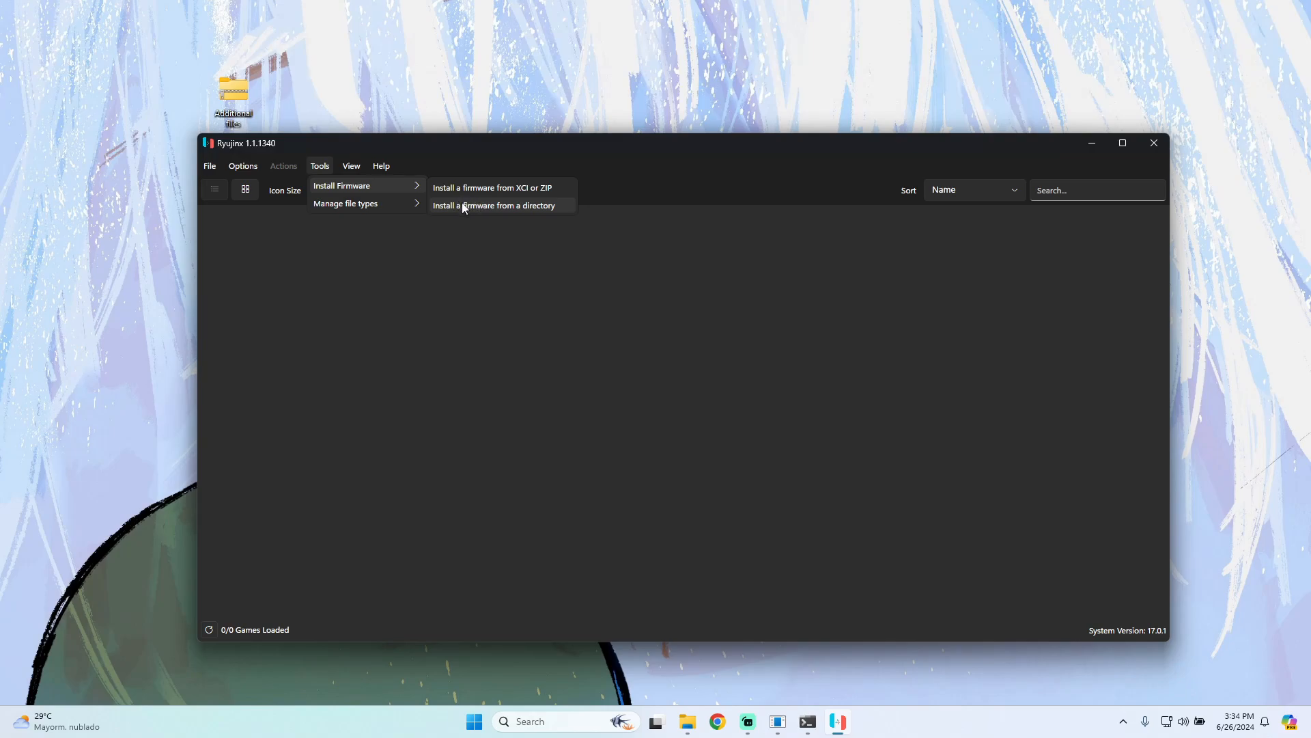
Install firmware from the desktop Firmware 17.0.1 folder and confirm the install
{"action": "left_click", "coordinate": [494, 206]}
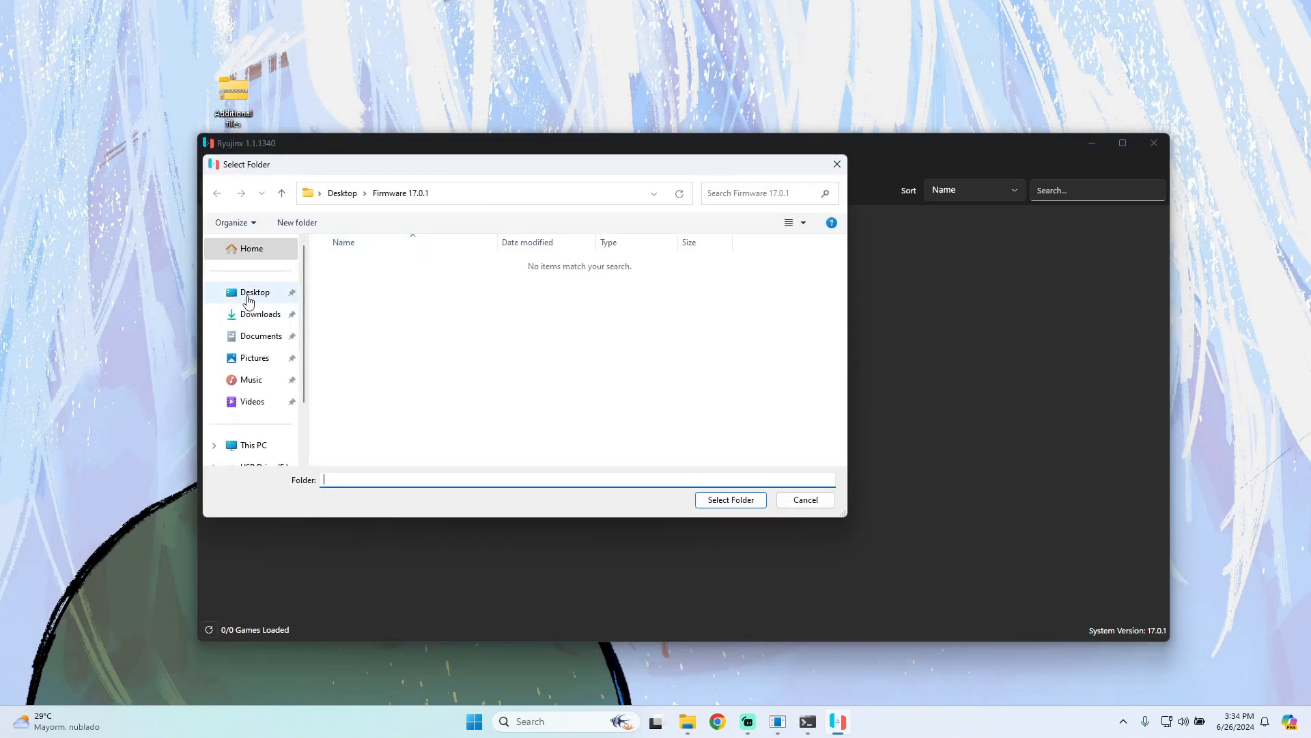
{"action": "left_click", "coordinate": [254, 292]}
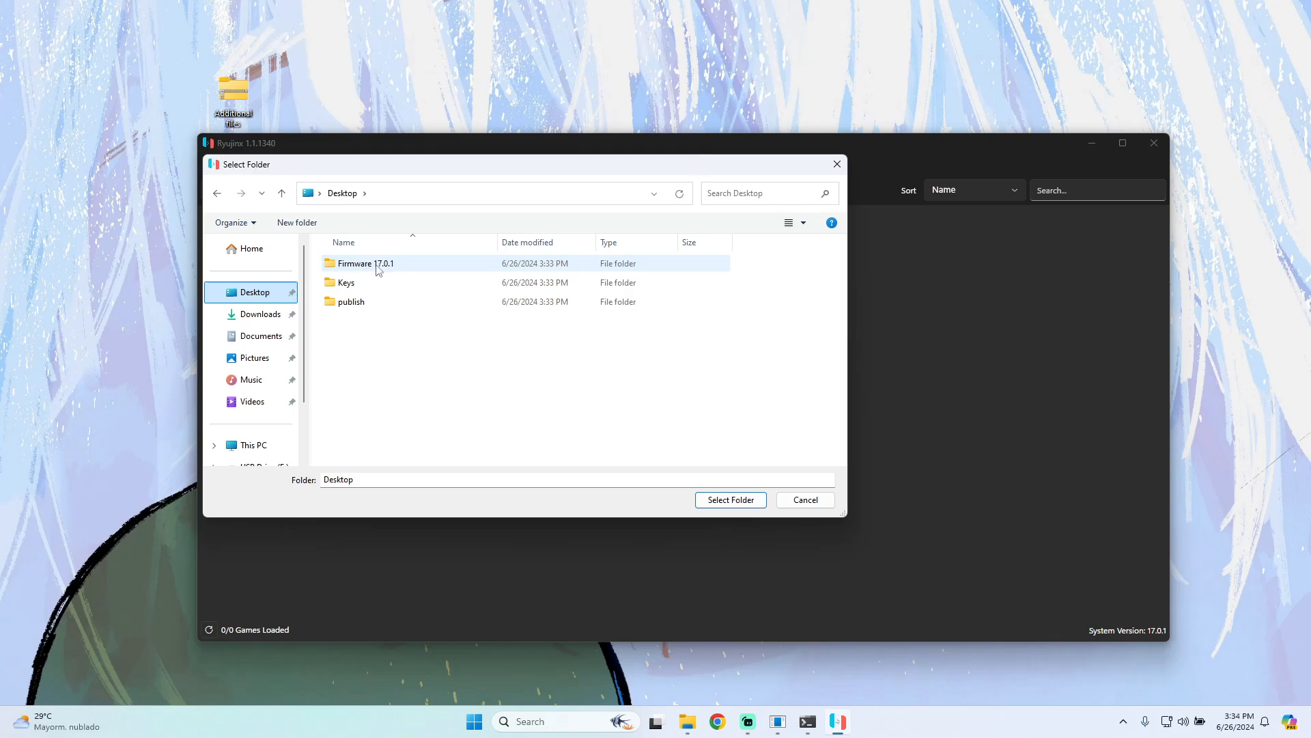
{"action": "left_click", "coordinate": [366, 262]}
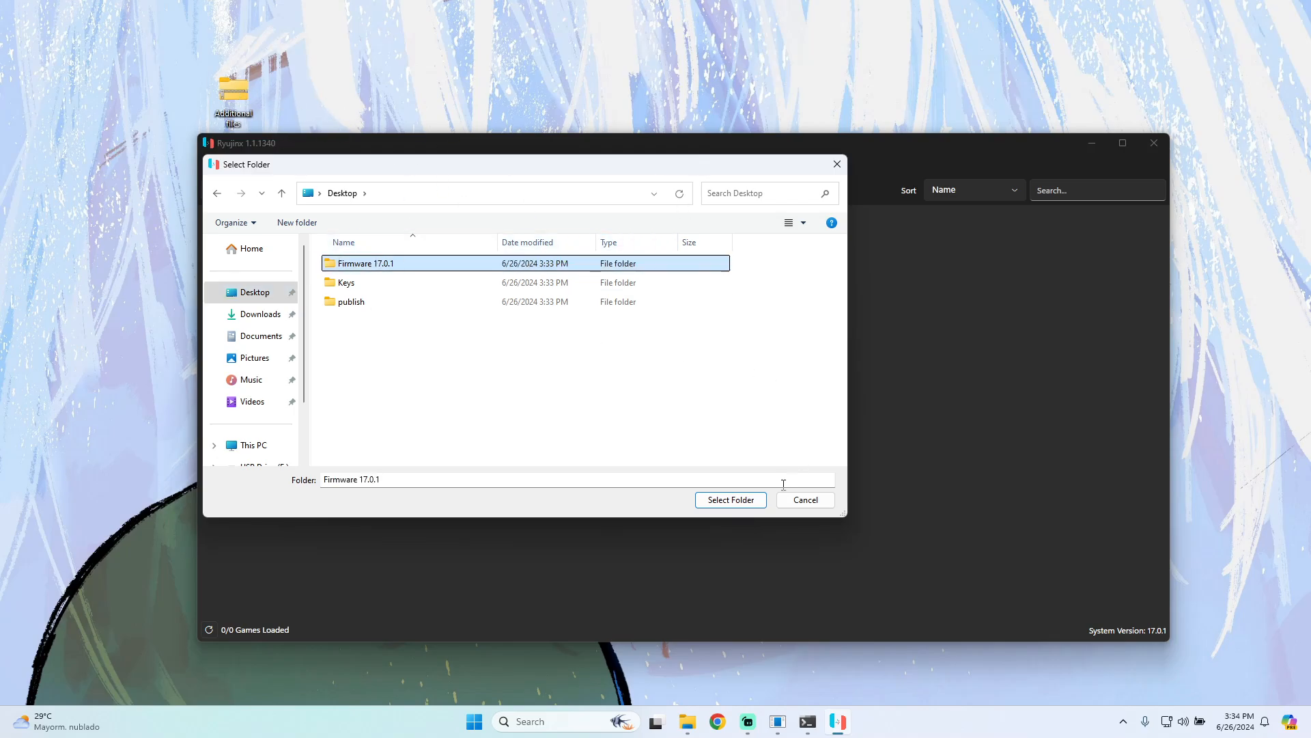
{"action": "left_click", "coordinate": [729, 499]}
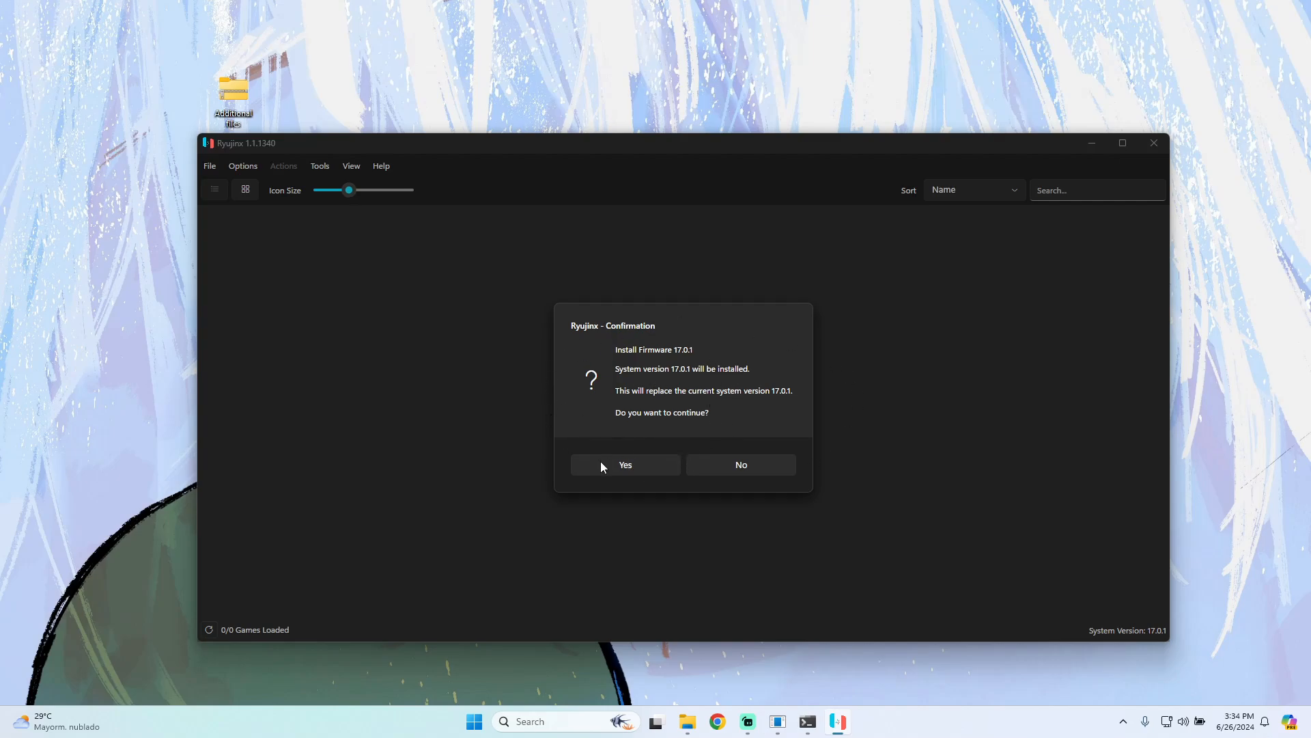
{"action": "mouse_move", "coordinate": [756, 426]}
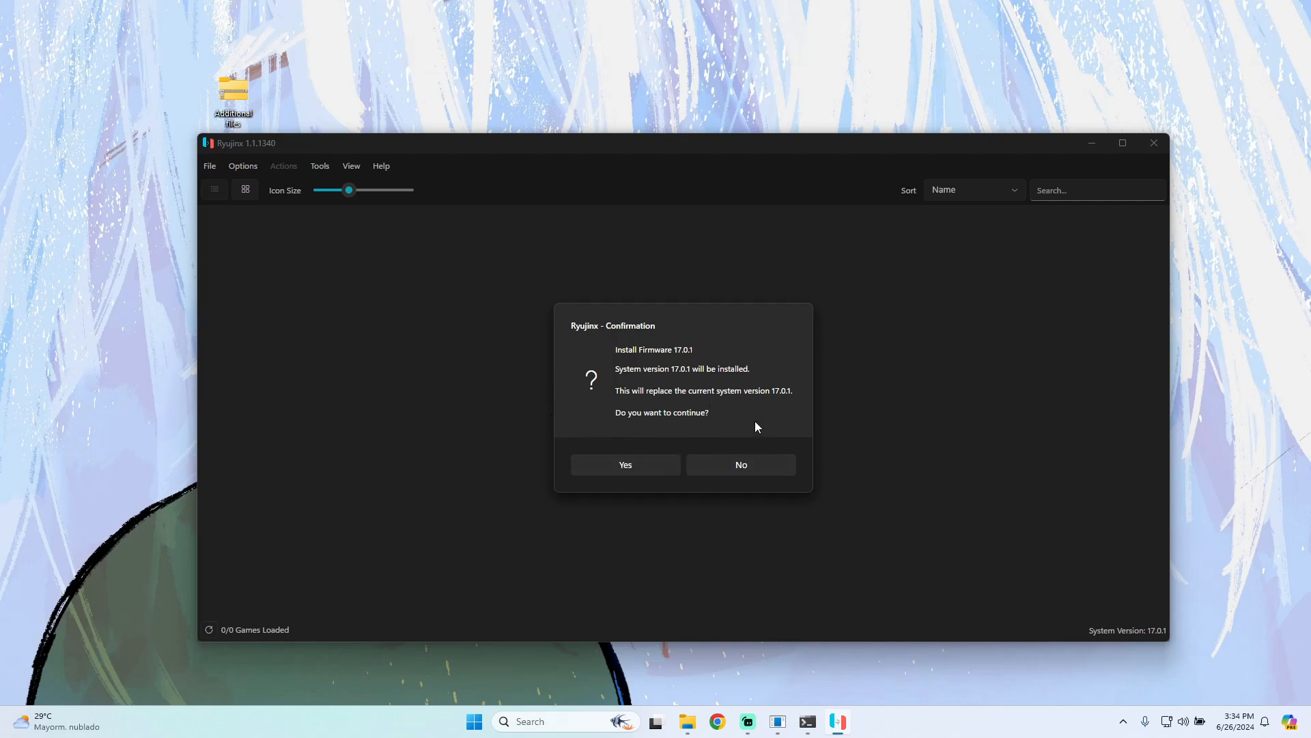
{"action": "mouse_move", "coordinate": [703, 340]}
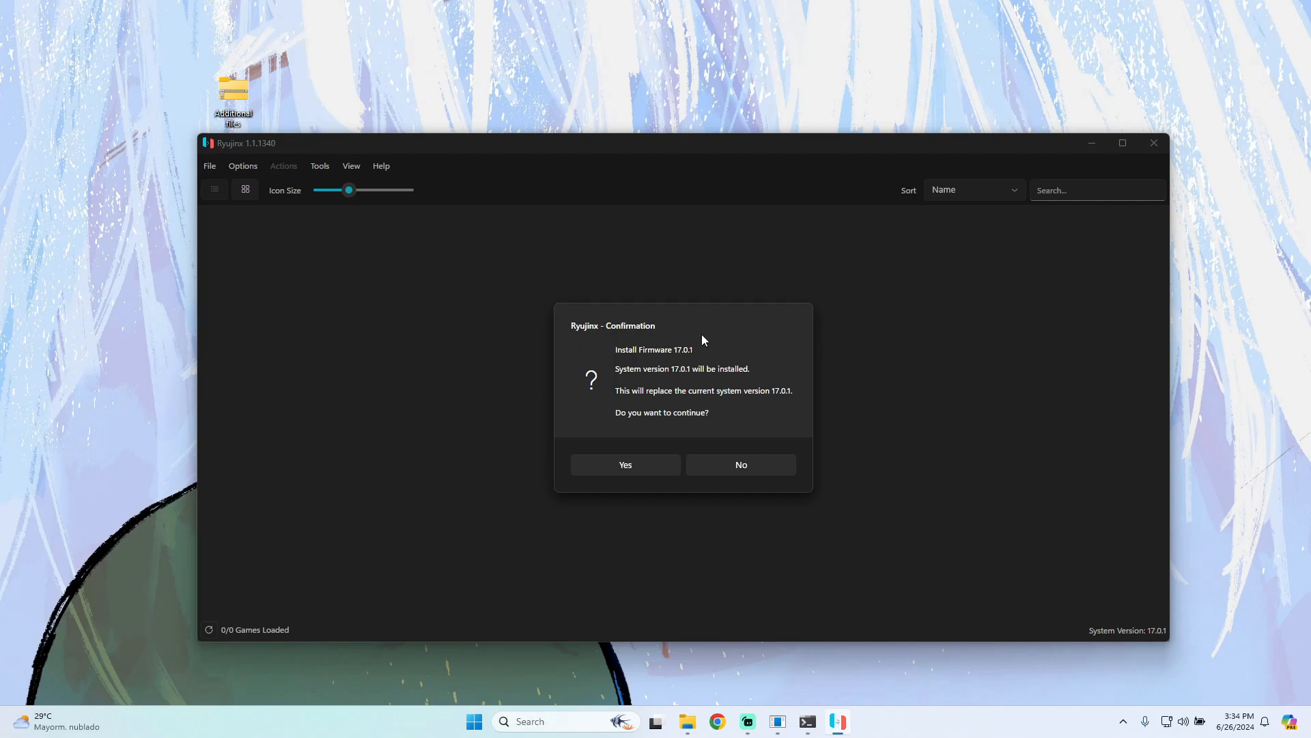
{"action": "left_click", "coordinate": [625, 464]}
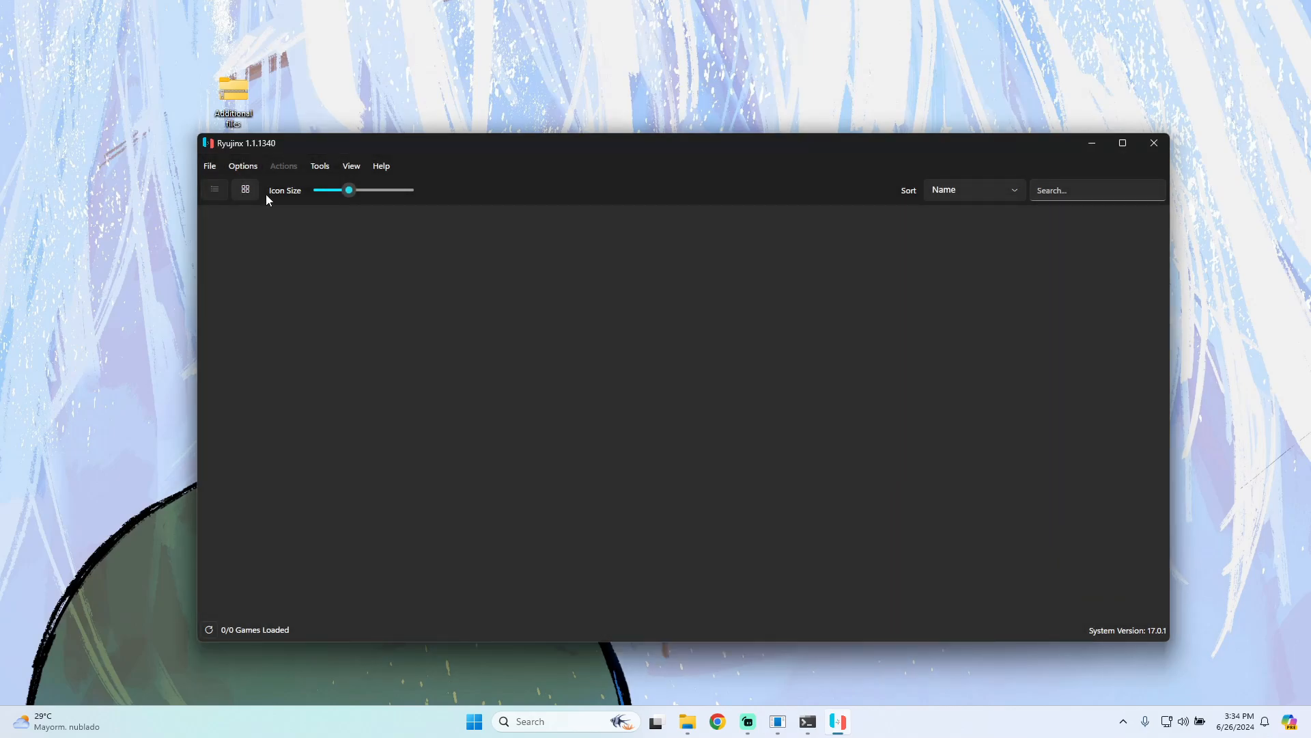
Open Options > Settings and show Player 1's Pro Controller mappings on the Input page
{"action": "left_click", "coordinate": [243, 166]}
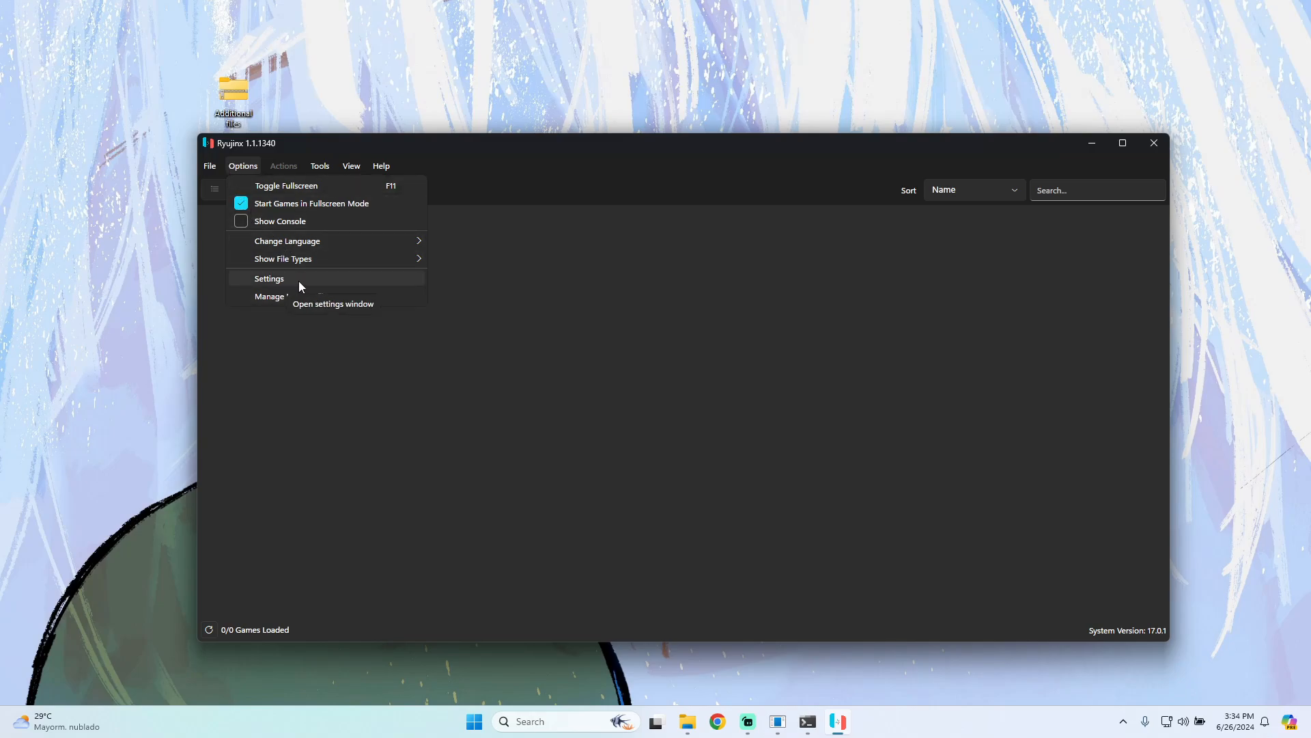
{"action": "left_click", "coordinate": [268, 278]}
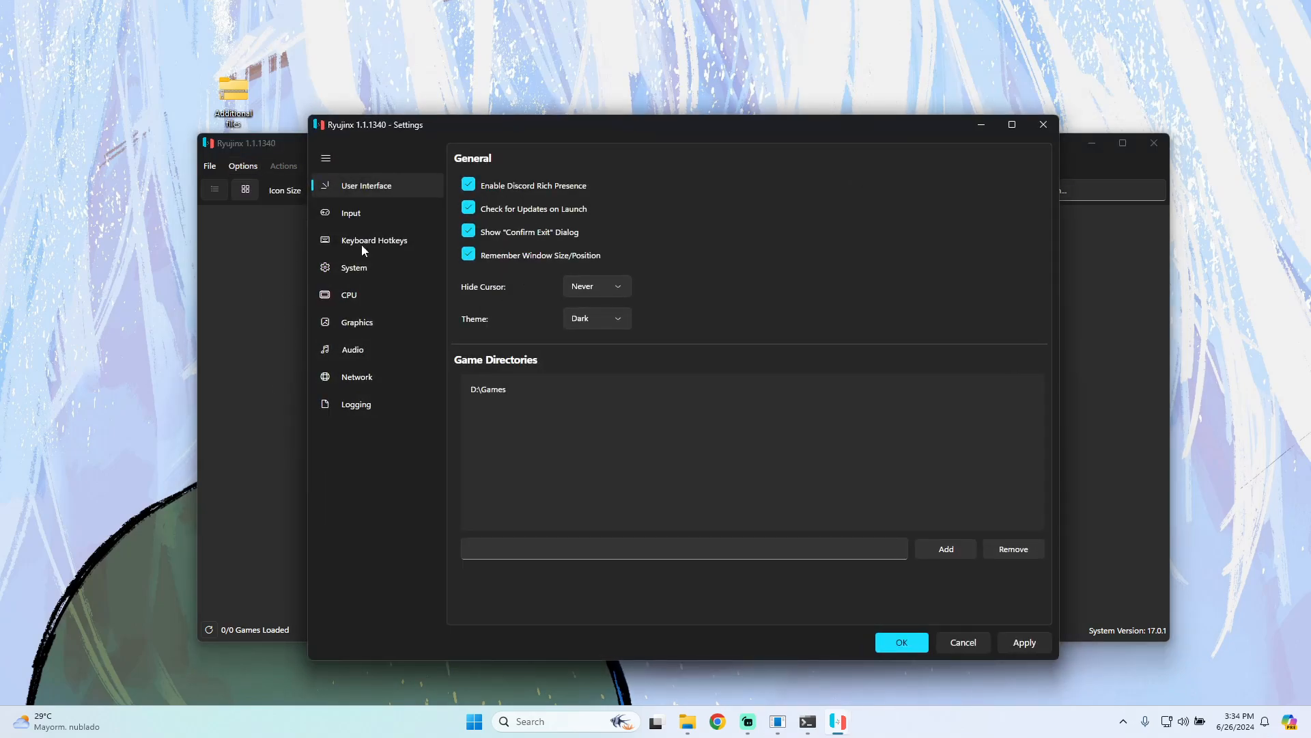
{"action": "left_click", "coordinate": [351, 213]}
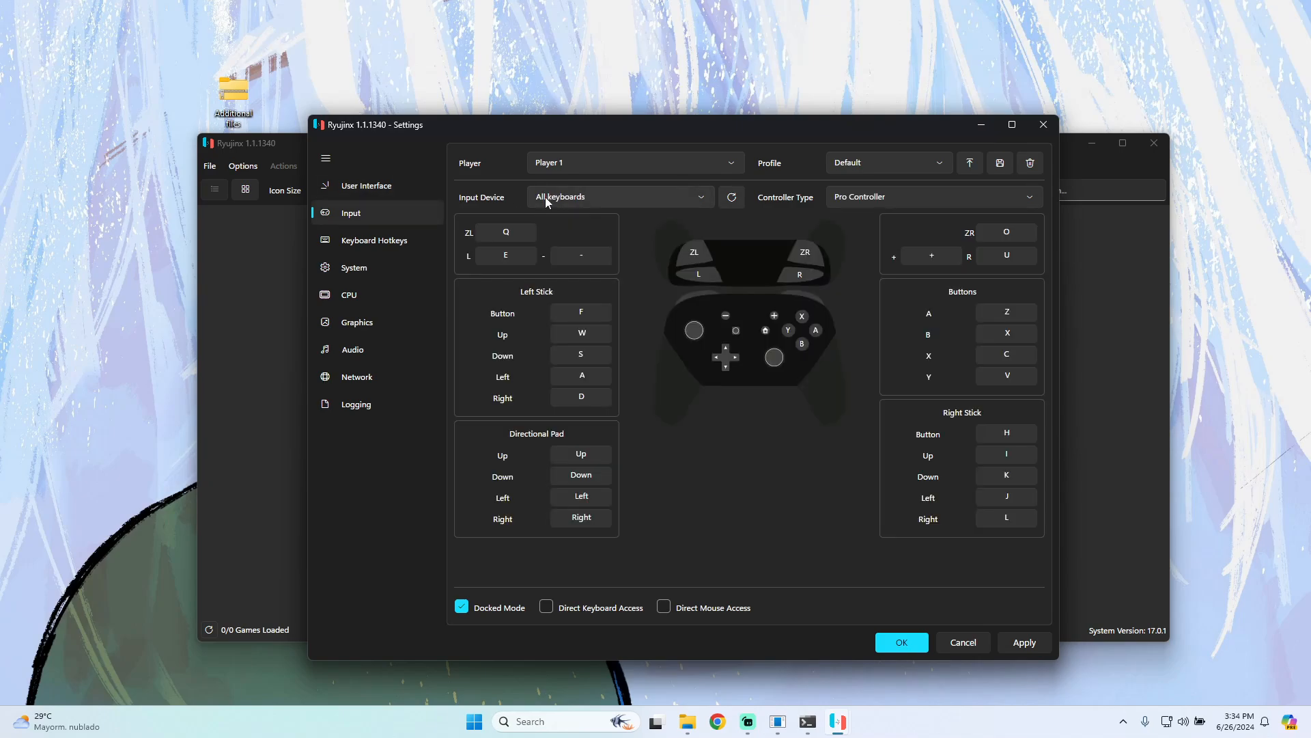
{"action": "mouse_move", "coordinate": [656, 216]}
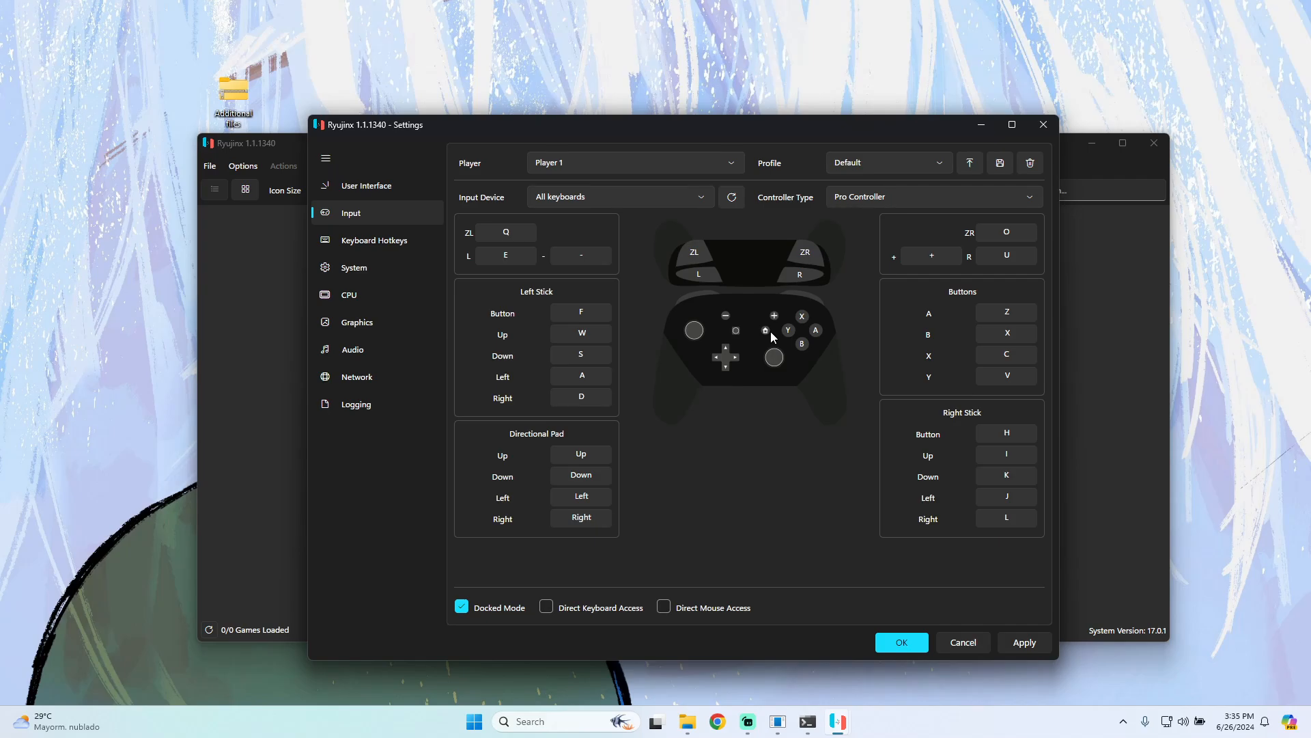
Review the System page, then view CPU settings with PPTC and Host Unchecked memory manager
{"action": "left_click", "coordinate": [354, 267]}
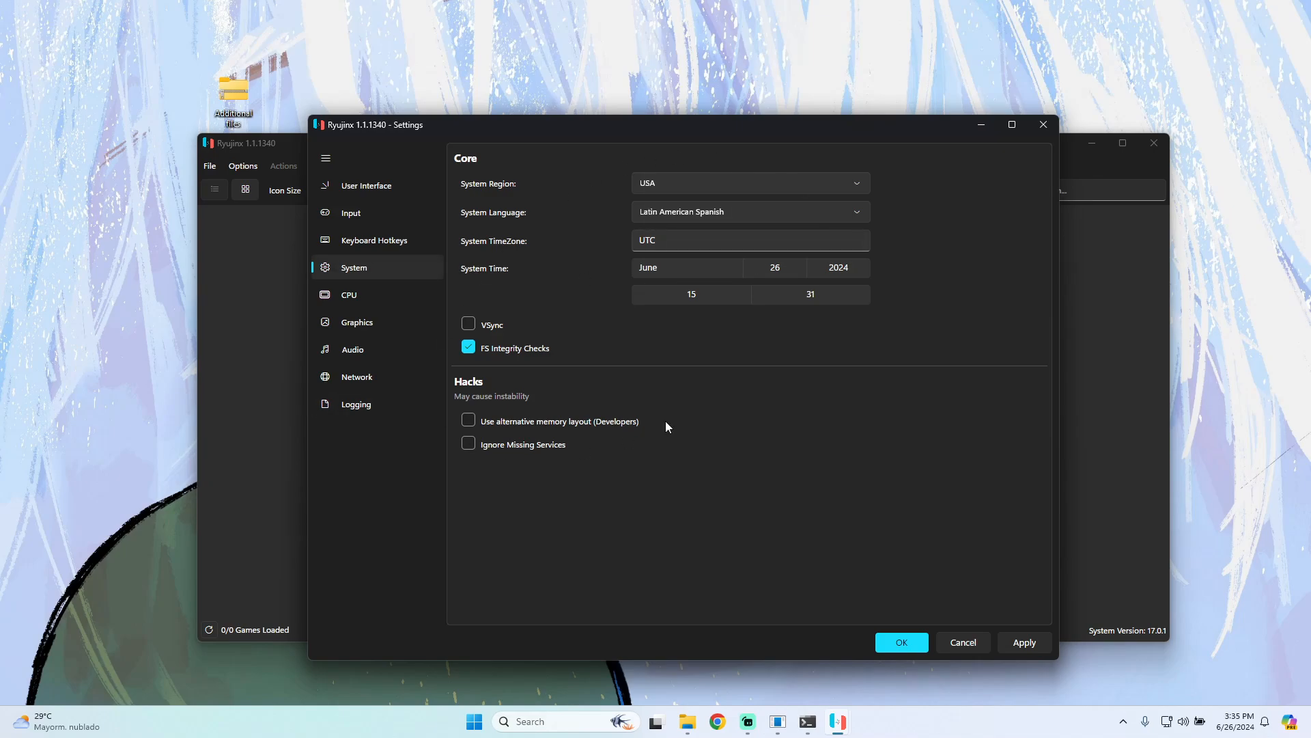
{"action": "mouse_move", "coordinate": [542, 406]}
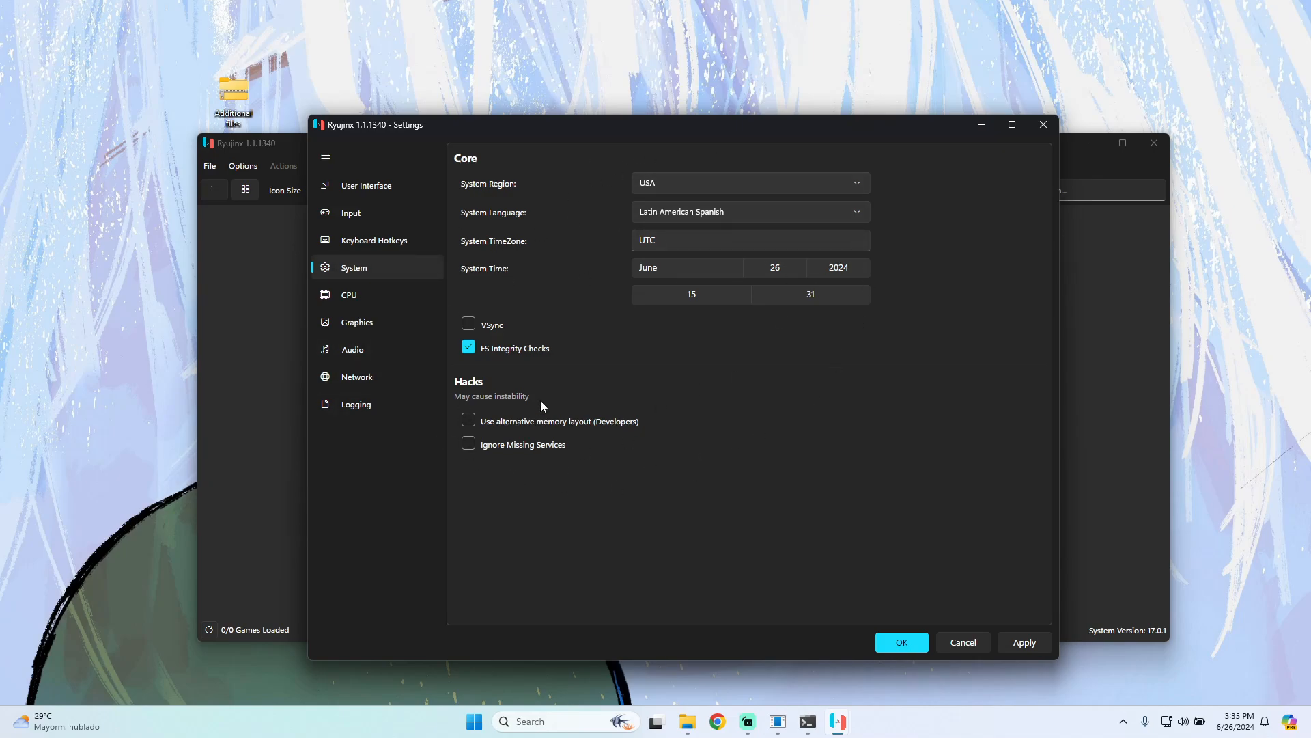
{"action": "mouse_move", "coordinate": [357, 322]}
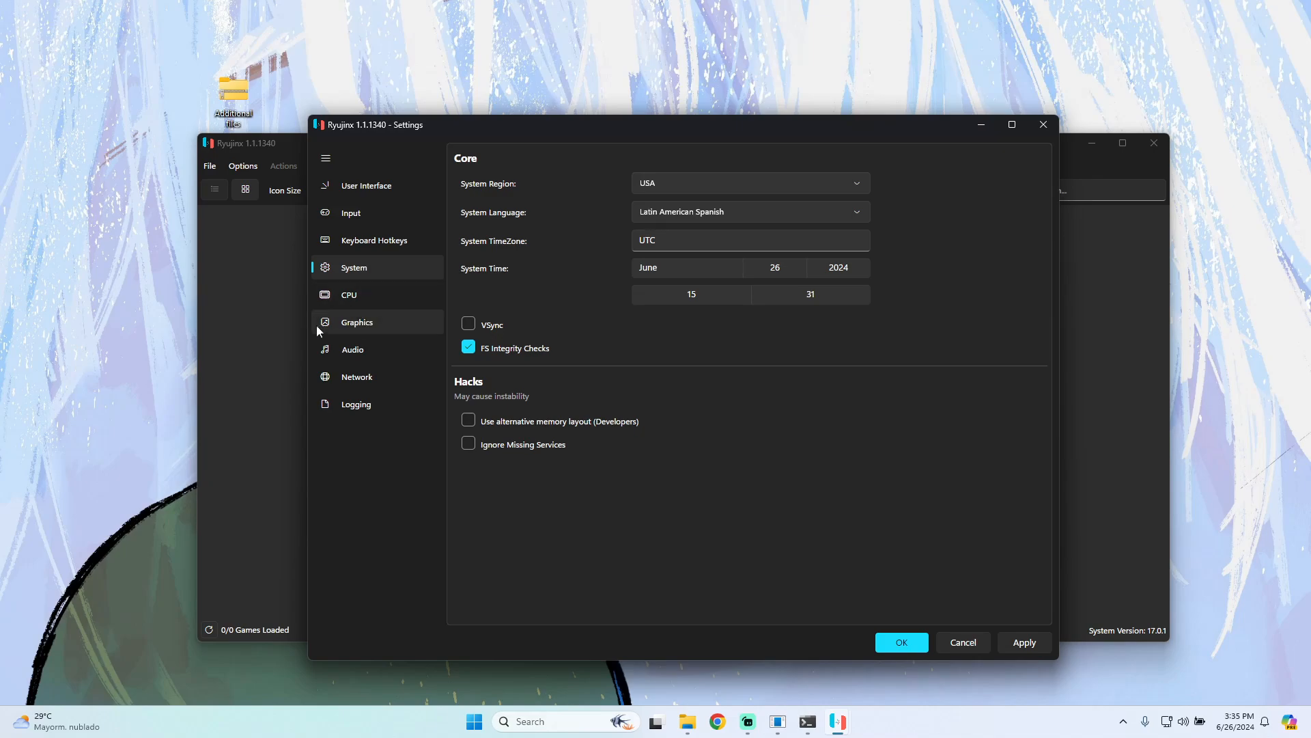
{"action": "left_click", "coordinate": [349, 294]}
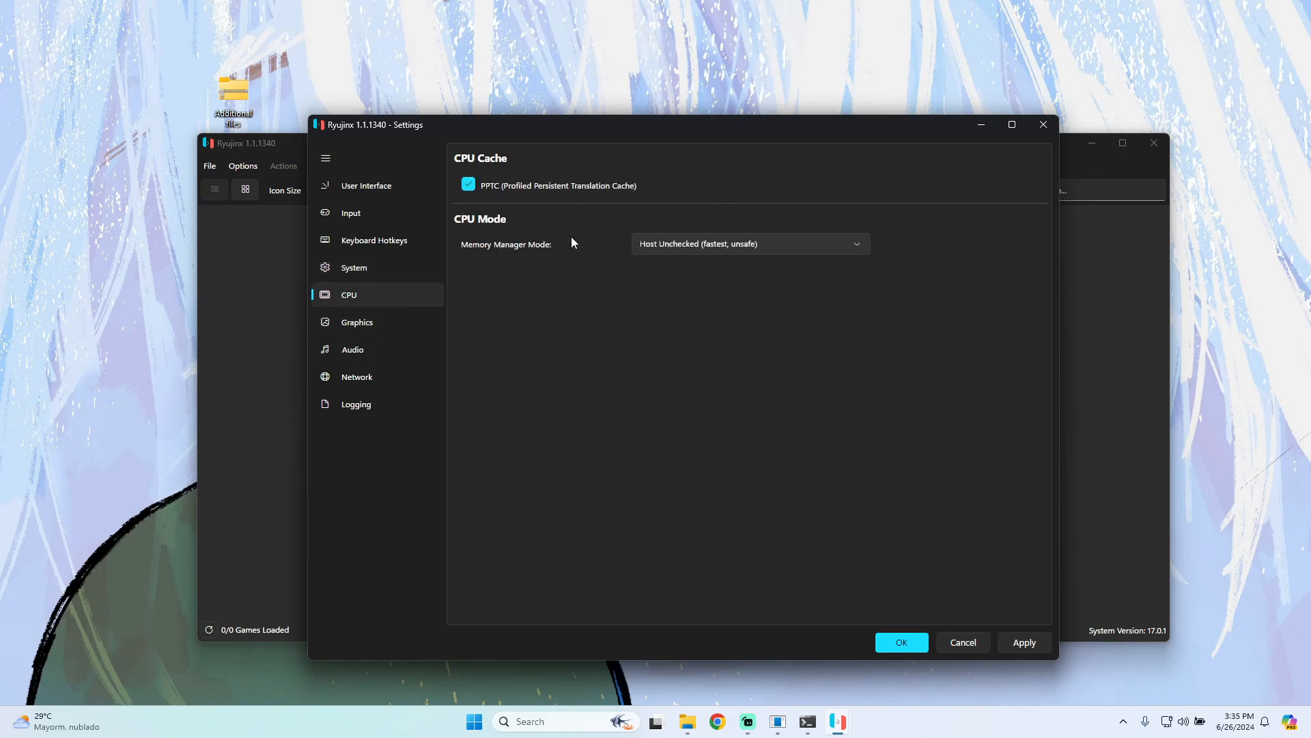
Show the Graphics page (Vulkan, GTX 1650) and review resolution scale choices, keeping 2x
{"action": "left_click", "coordinate": [357, 322]}
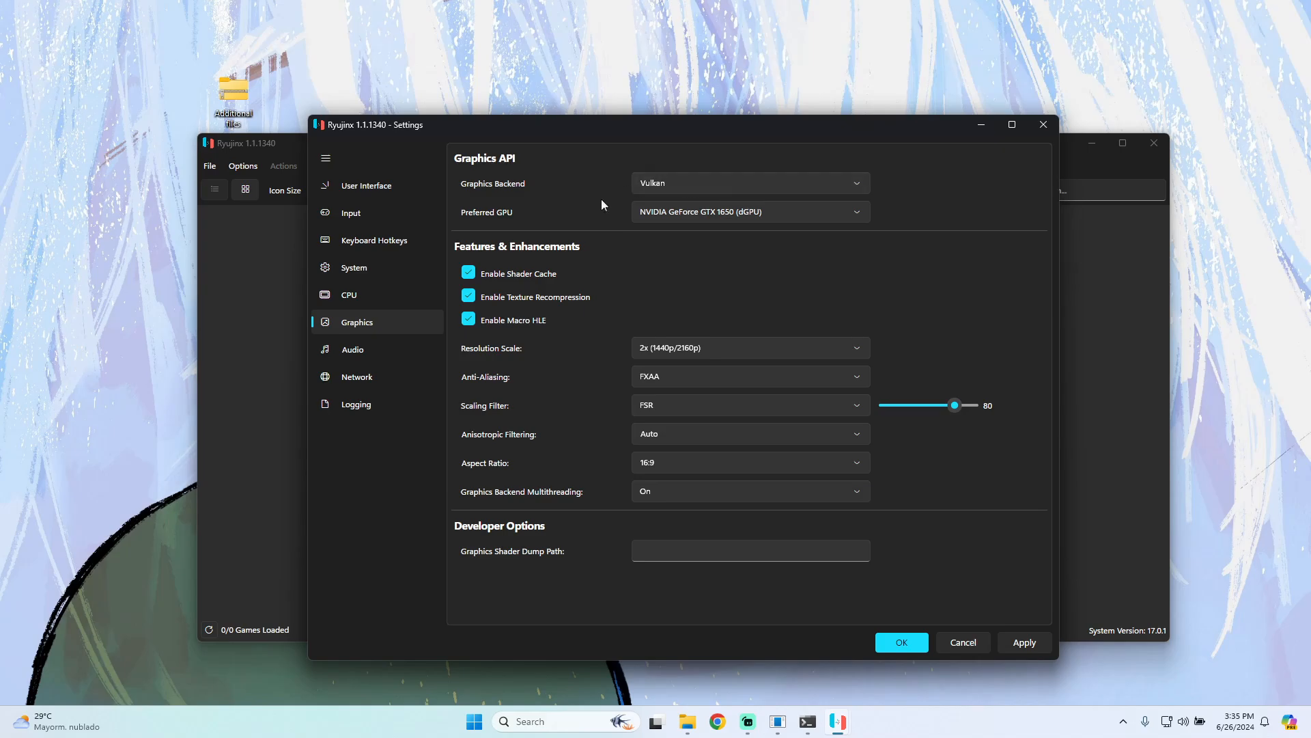
{"action": "mouse_move", "coordinate": [571, 194]}
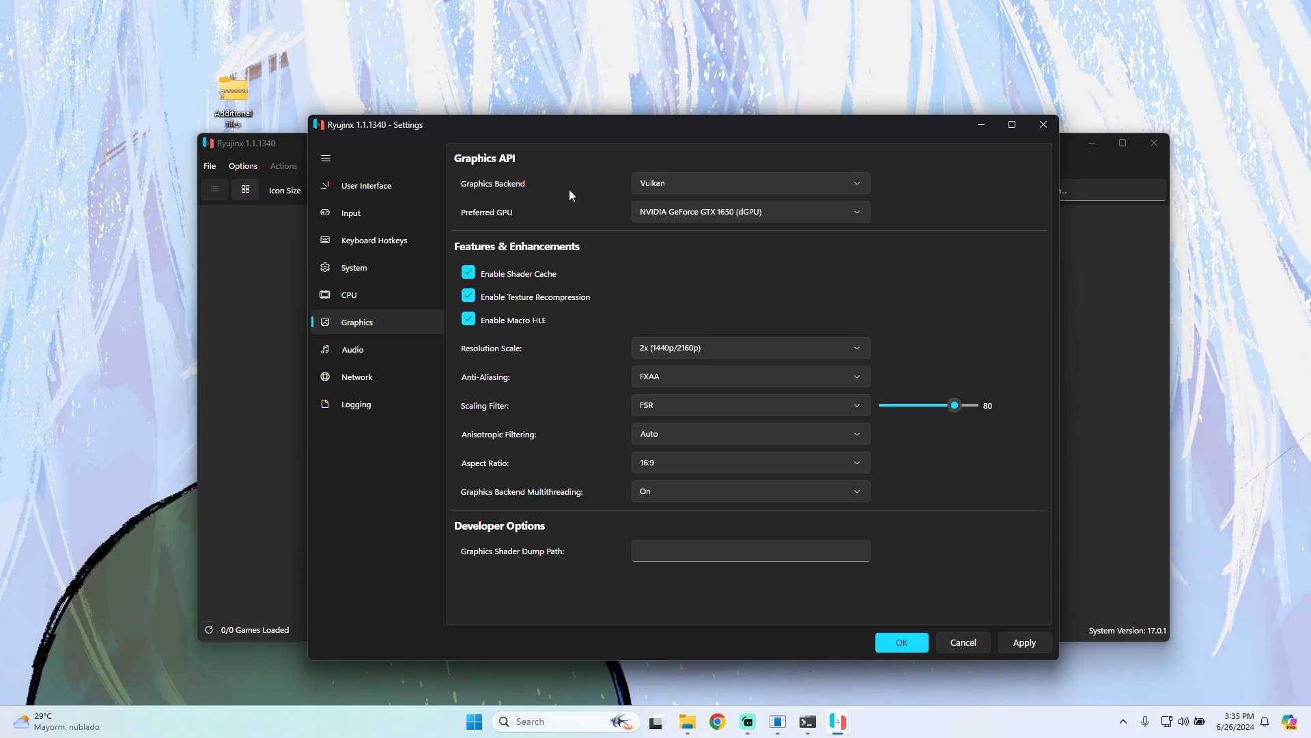
{"action": "mouse_move", "coordinate": [700, 230]}
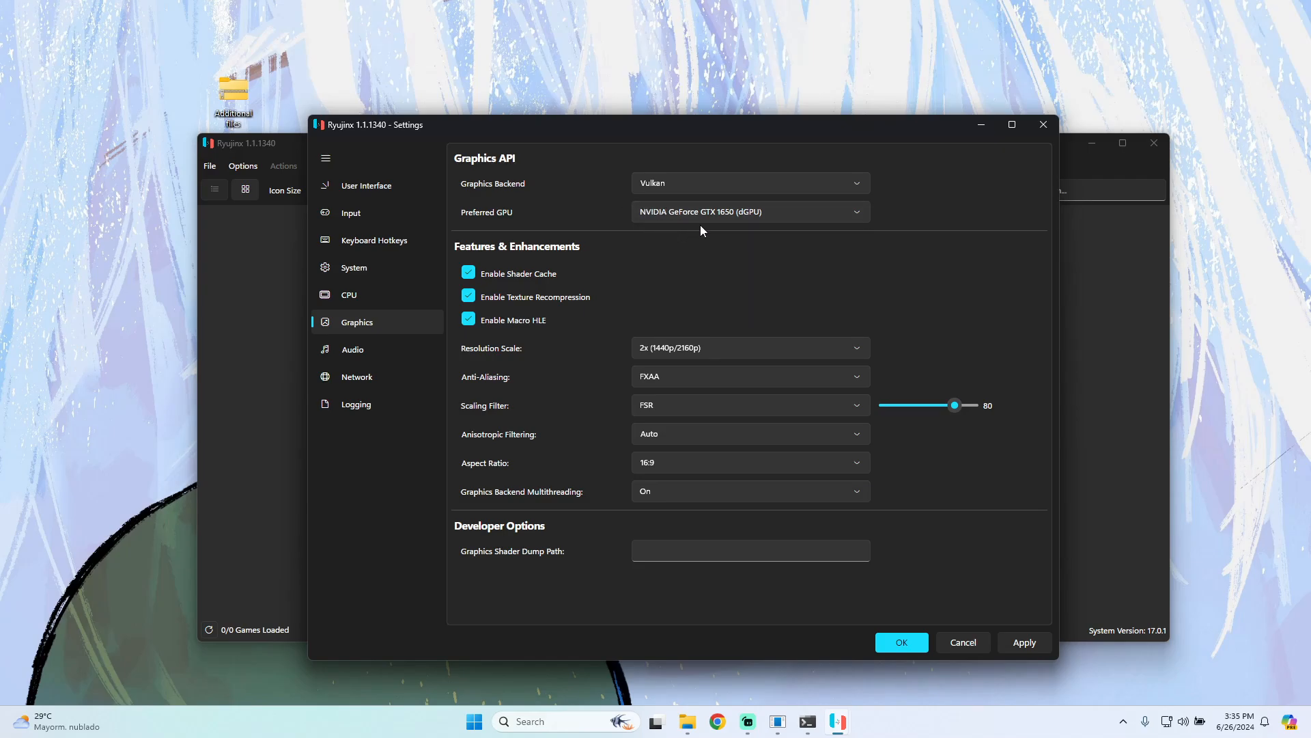
{"action": "mouse_move", "coordinate": [533, 201]}
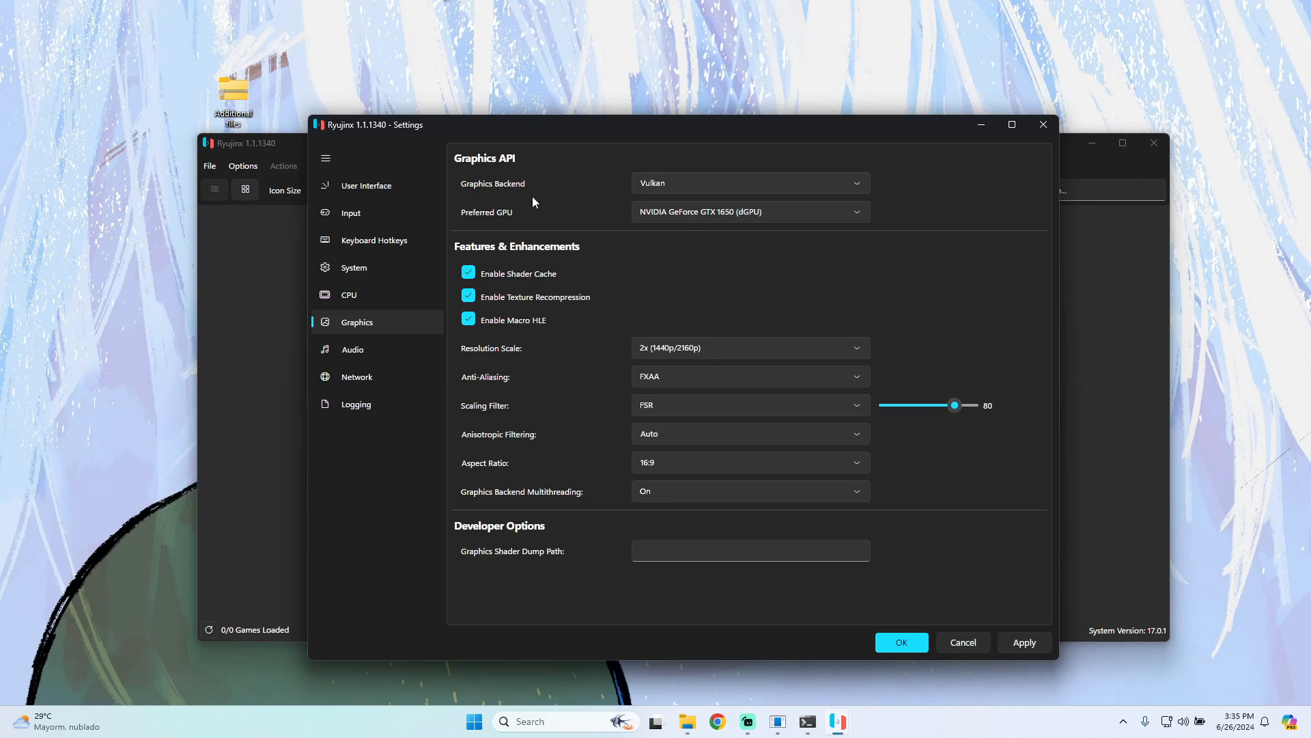
{"action": "mouse_move", "coordinate": [669, 192]}
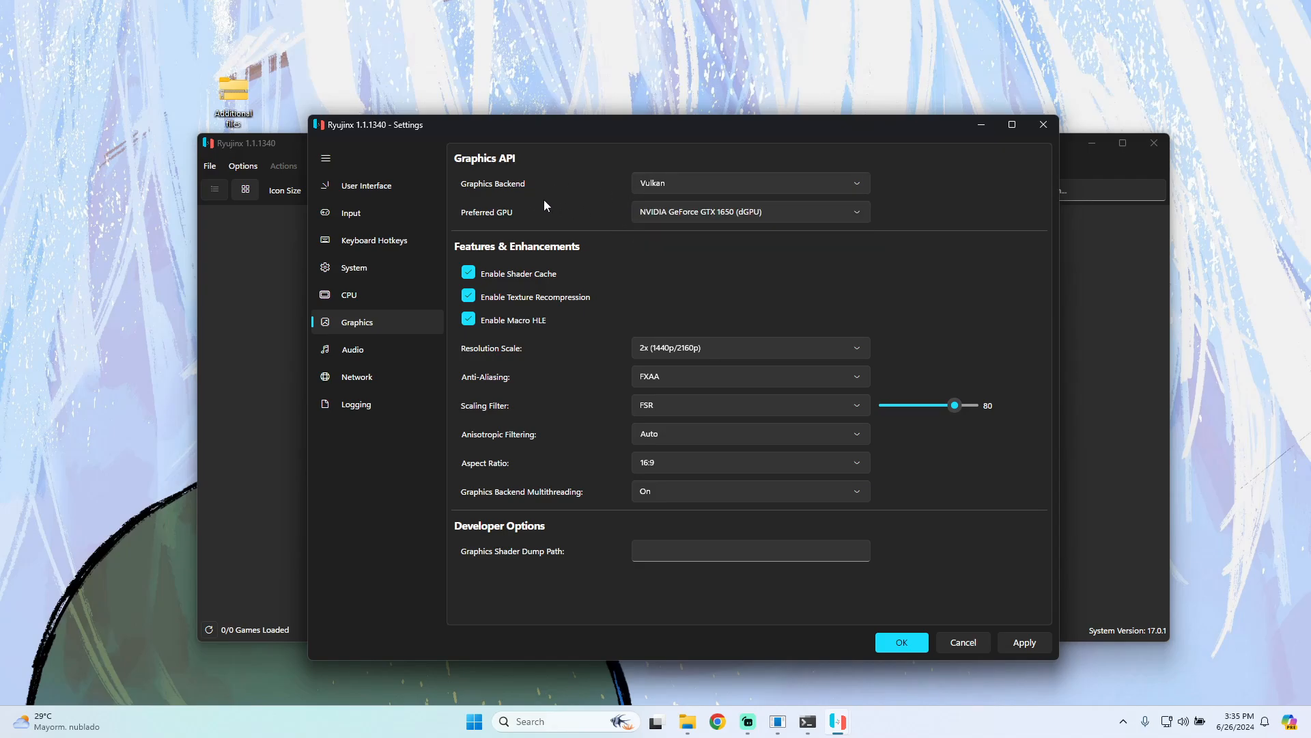
{"action": "mouse_move", "coordinate": [462, 399]}
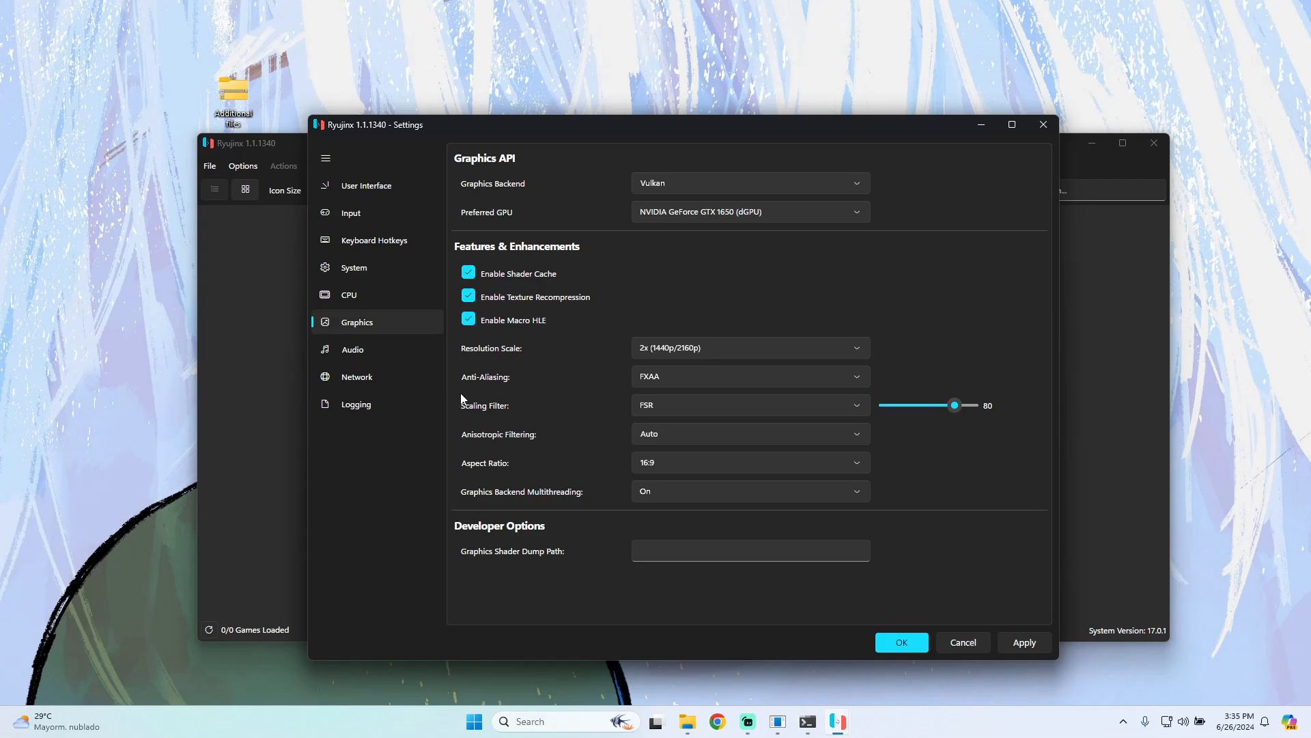
{"action": "mouse_move", "coordinate": [708, 283]}
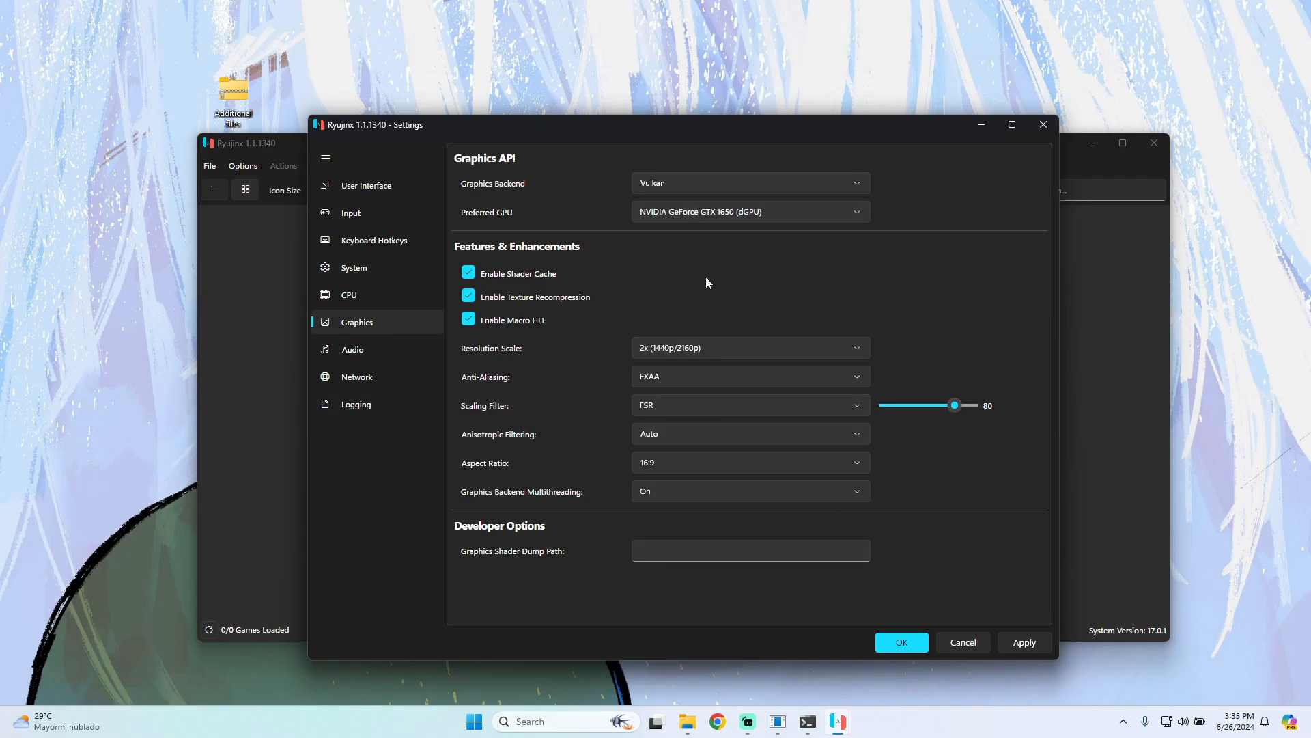
{"action": "left_click", "coordinate": [749, 347]}
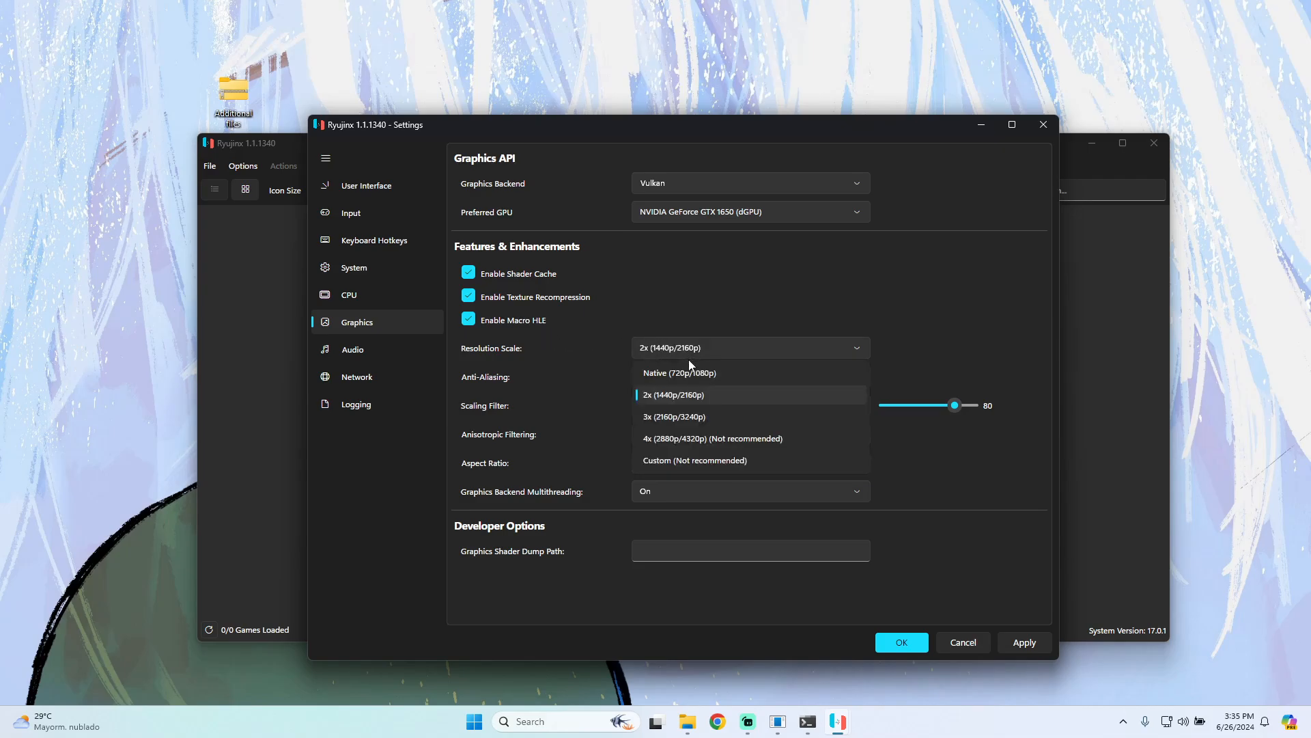
{"action": "mouse_move", "coordinate": [708, 212]}
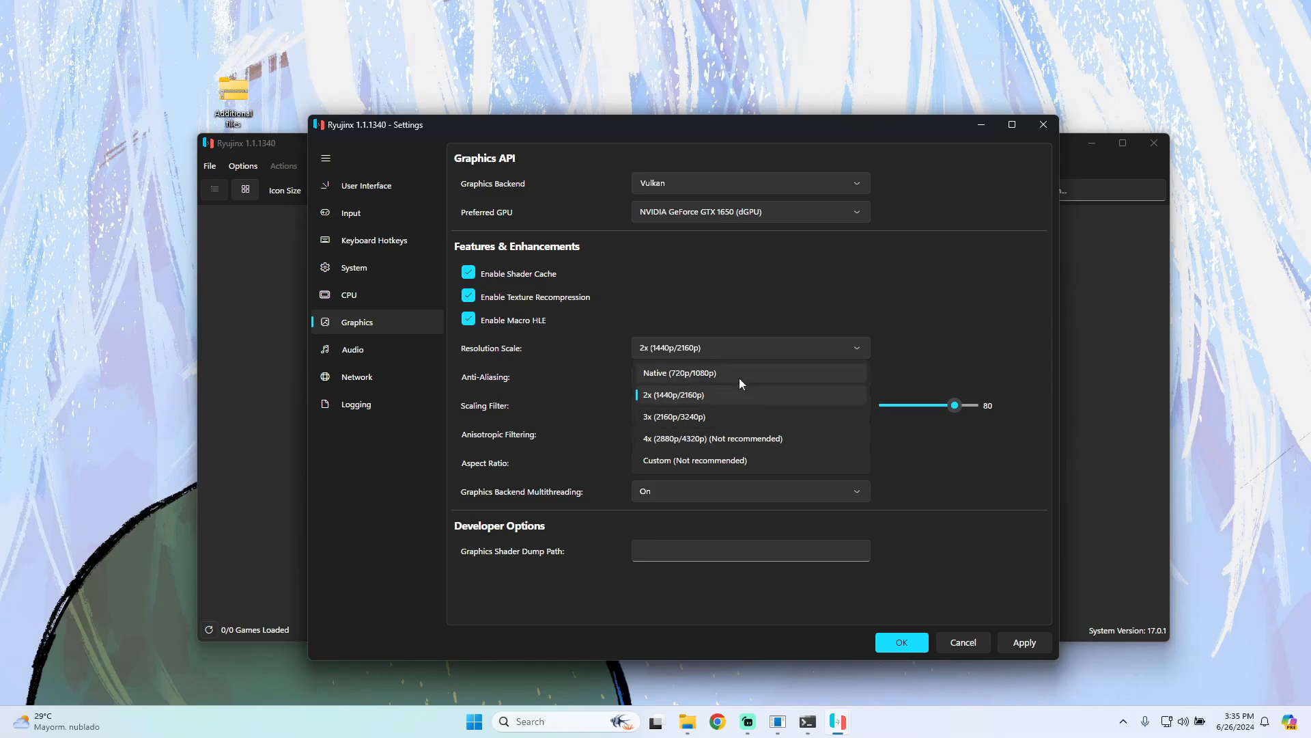
{"action": "mouse_move", "coordinate": [713, 387]}
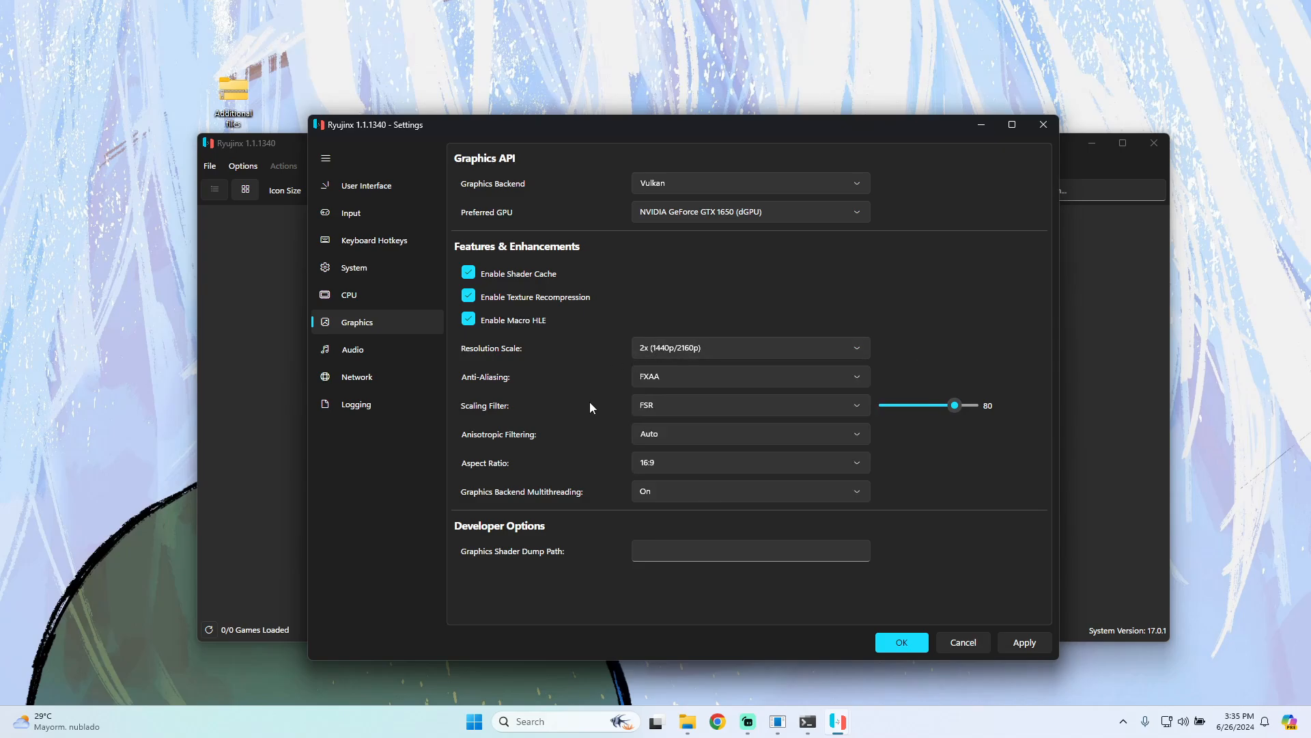
{"action": "mouse_move", "coordinate": [528, 269]}
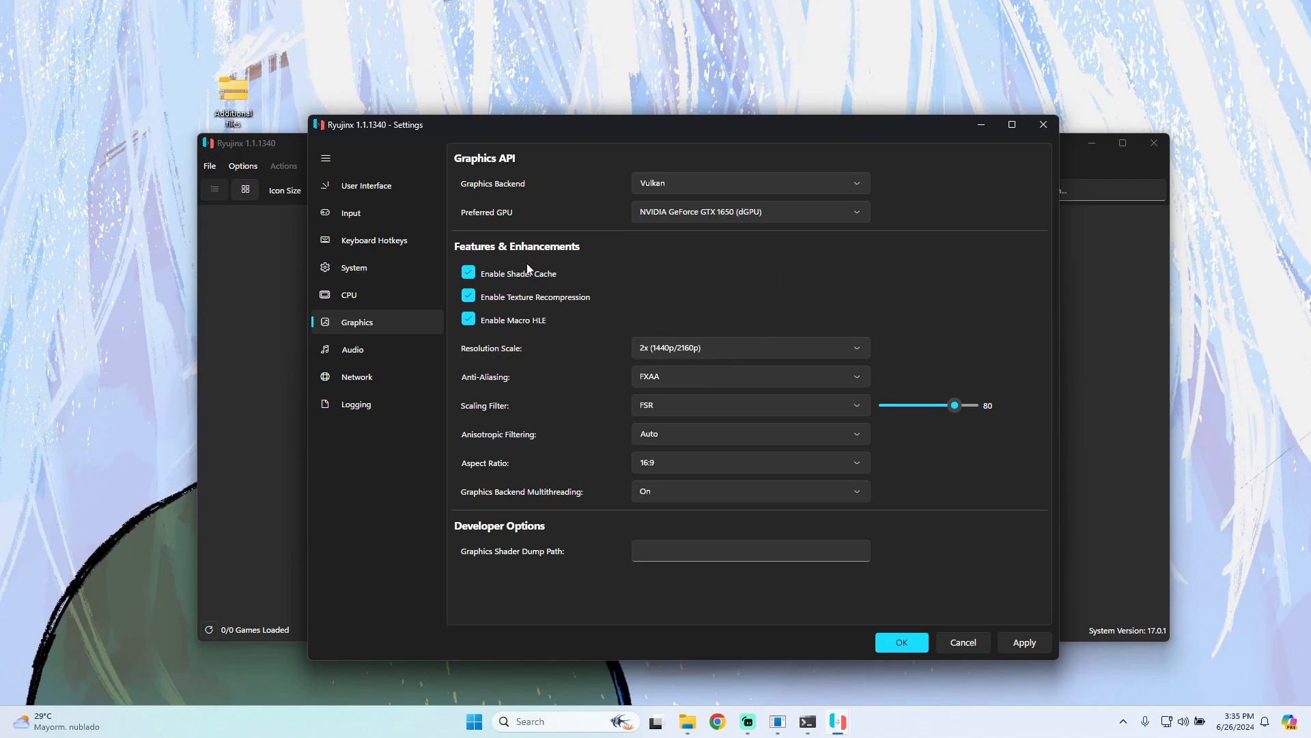
{"action": "mouse_move", "coordinate": [366, 185]}
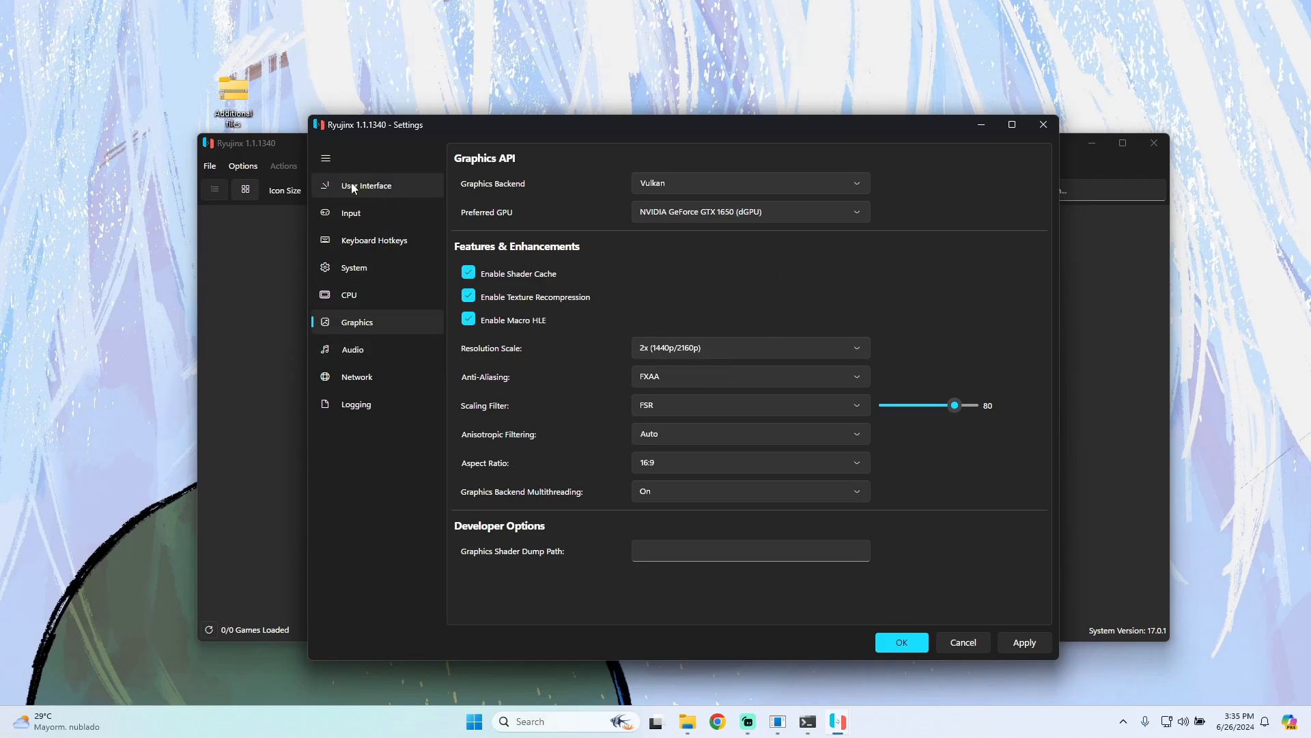
Add F:\ as a game directory on the User Interface page and save the settings
{"action": "left_click", "coordinate": [366, 185]}
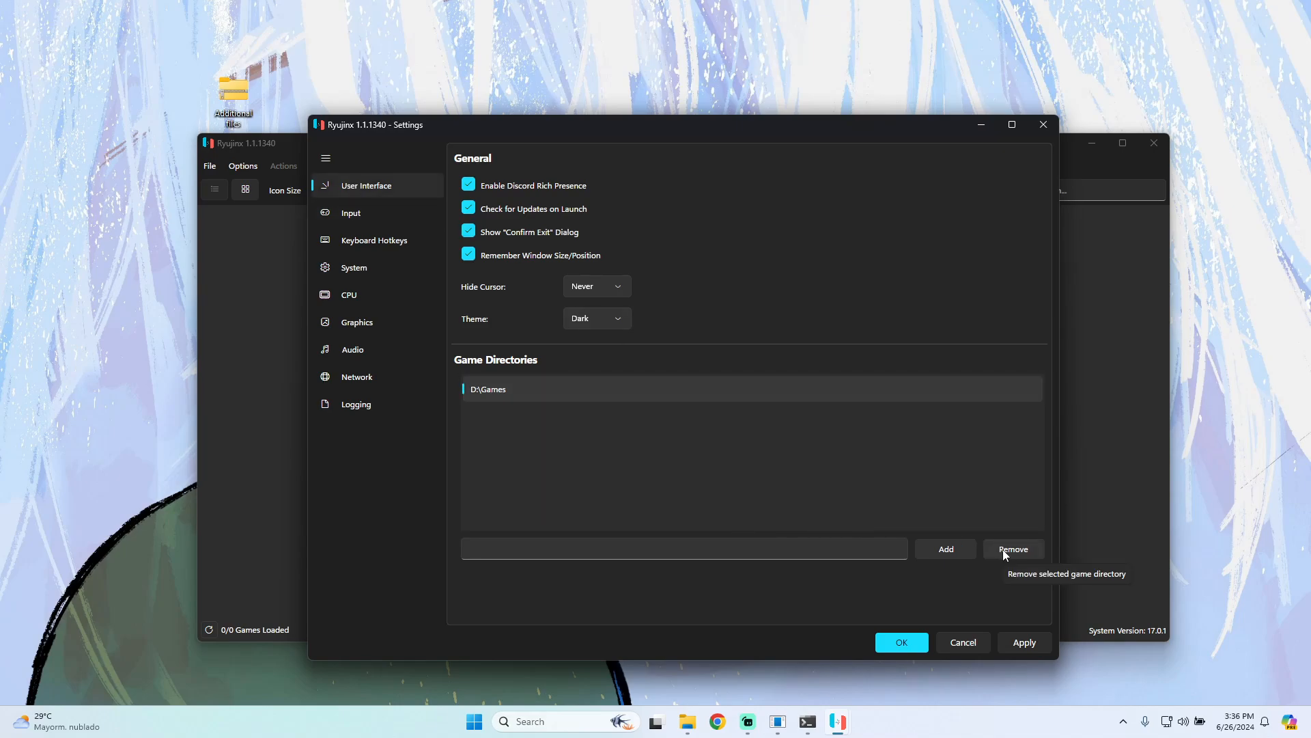
{"action": "mouse_move", "coordinate": [906, 525]}
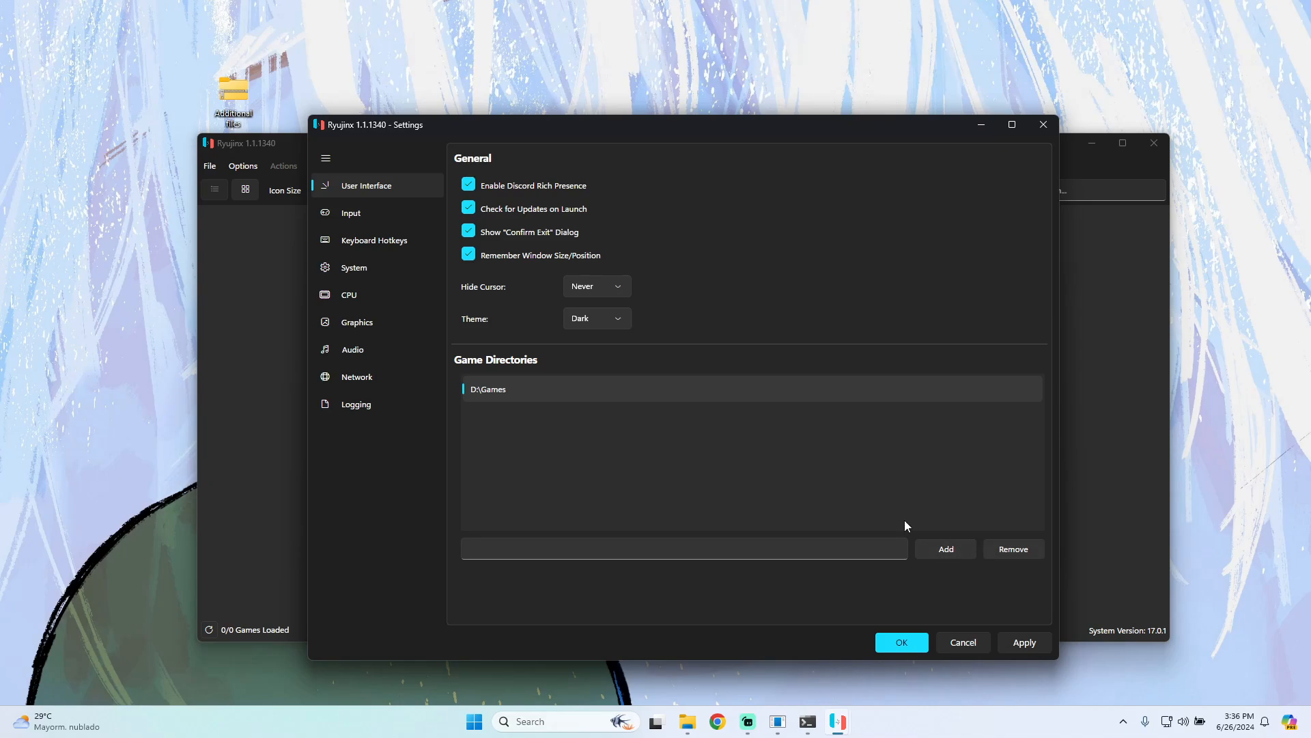
{"action": "left_click", "coordinate": [945, 549]}
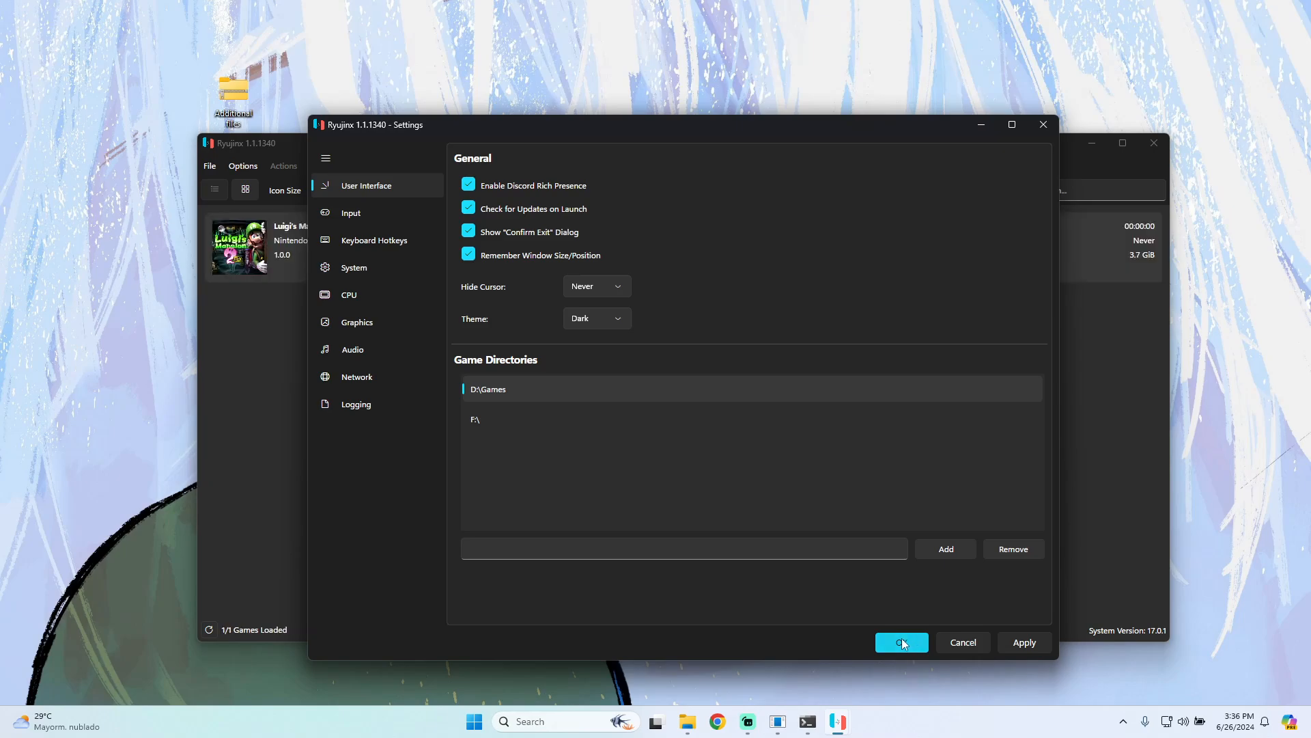
{"action": "left_click", "coordinate": [901, 641]}
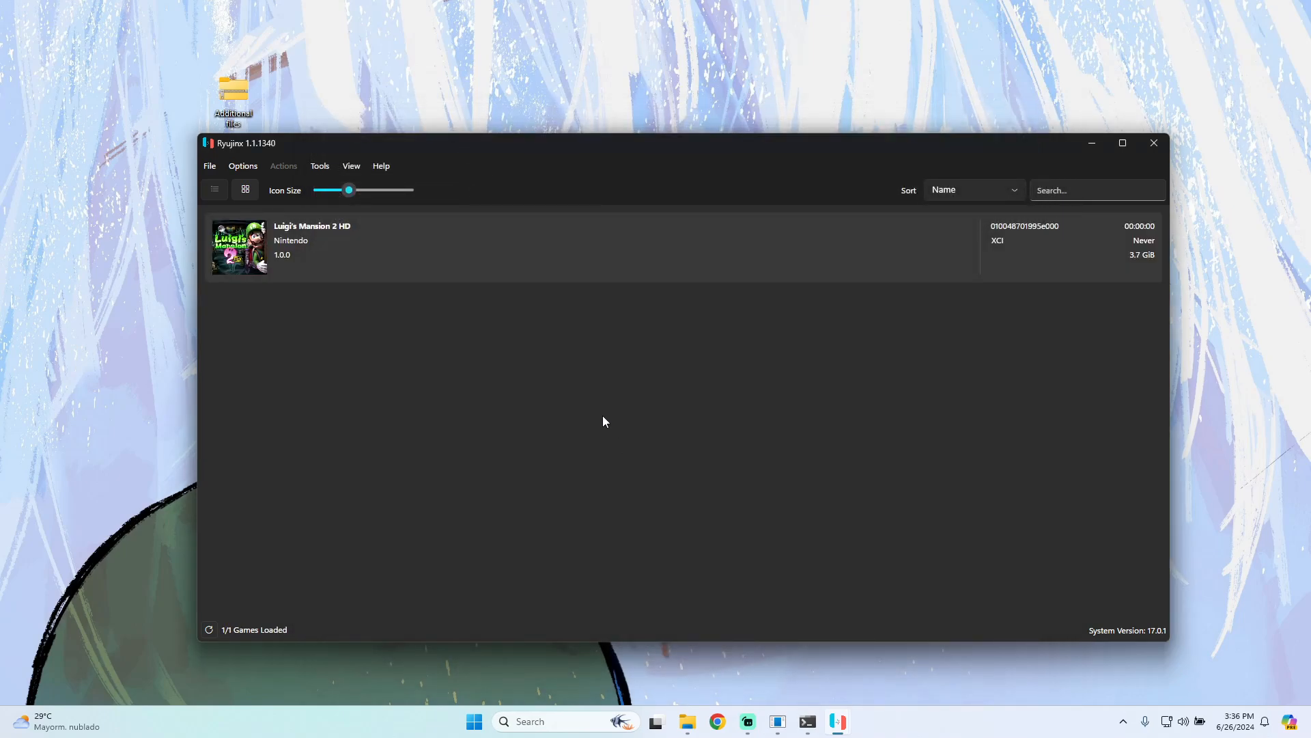
{"action": "mouse_move", "coordinate": [439, 349]}
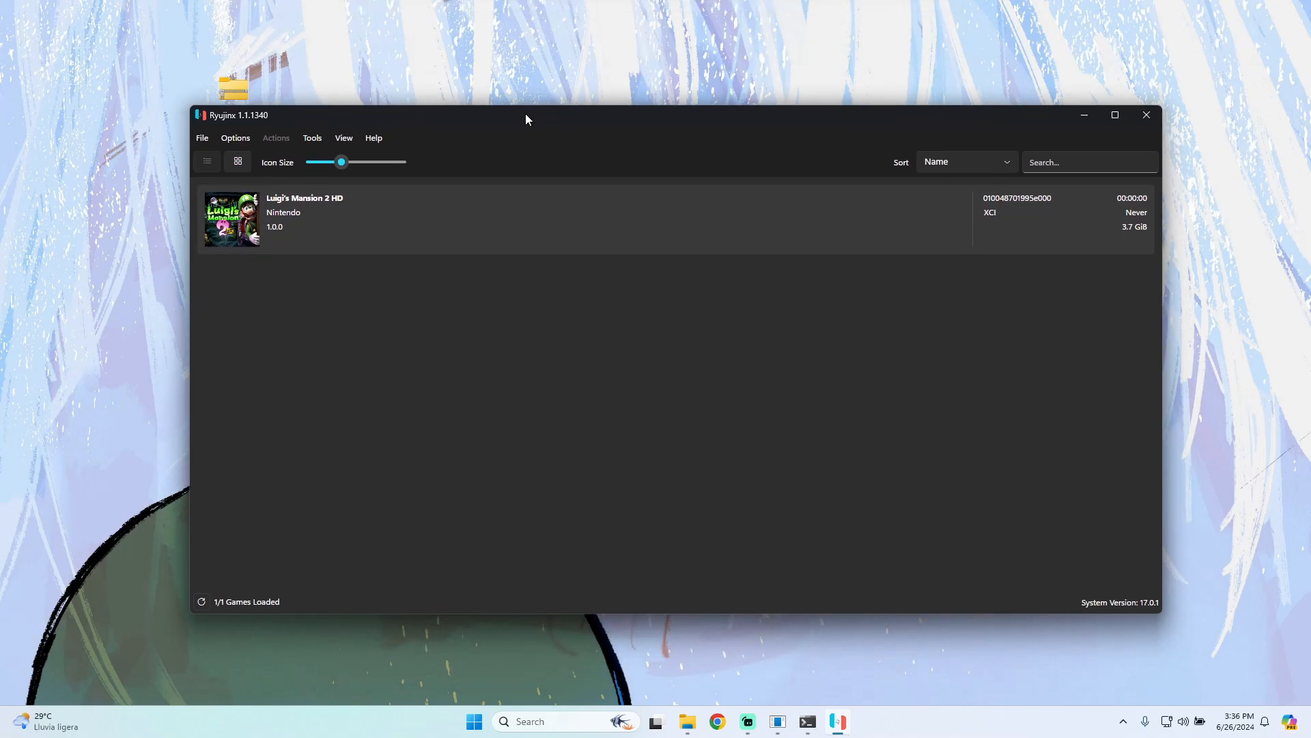
{"action": "mouse_move", "coordinate": [534, 324]}
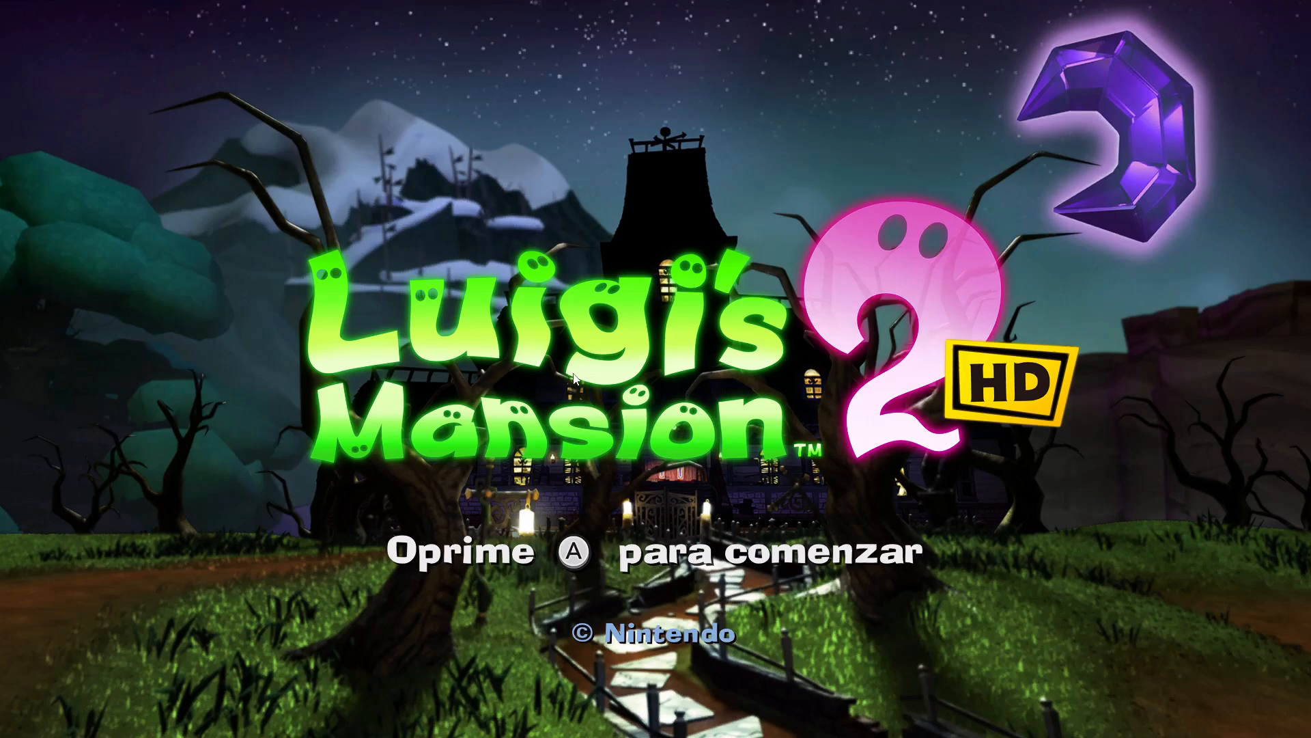
Press A at the Luigi's Mansion 2 HD title screen to reach file selection
{"action": "key", "text": "a"}
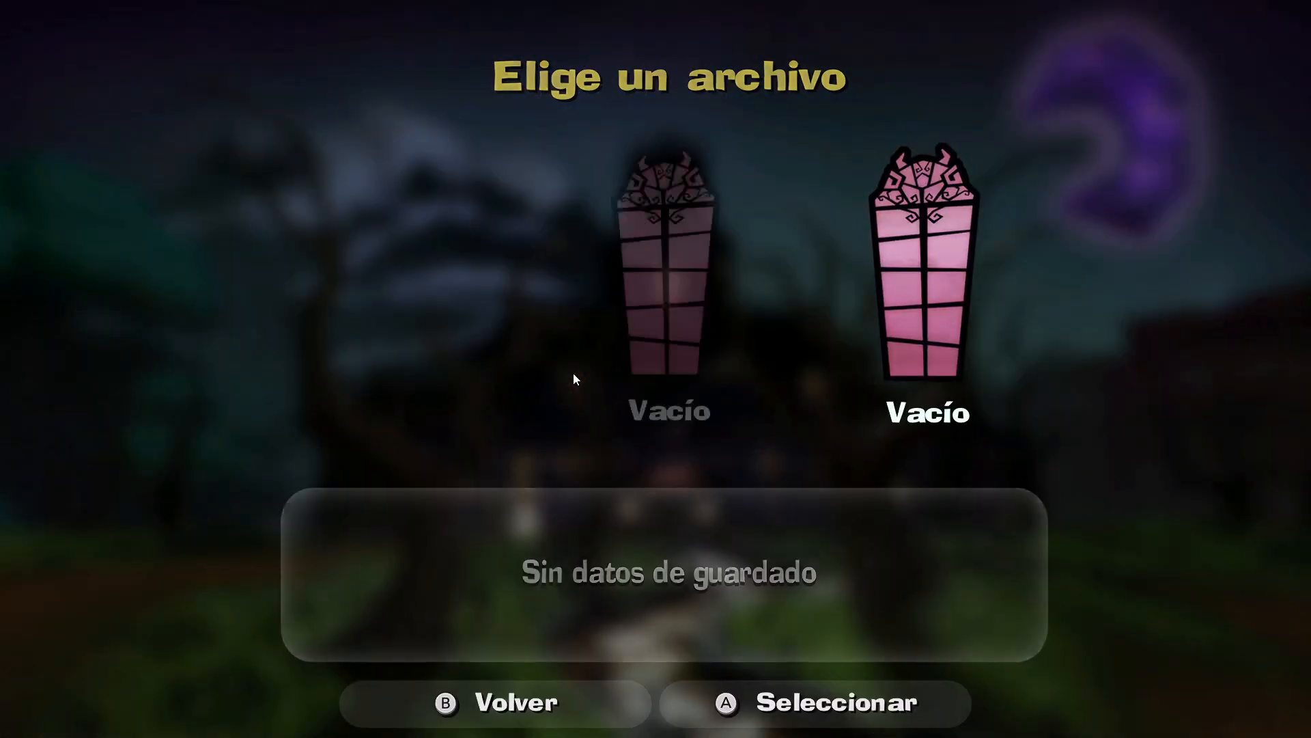